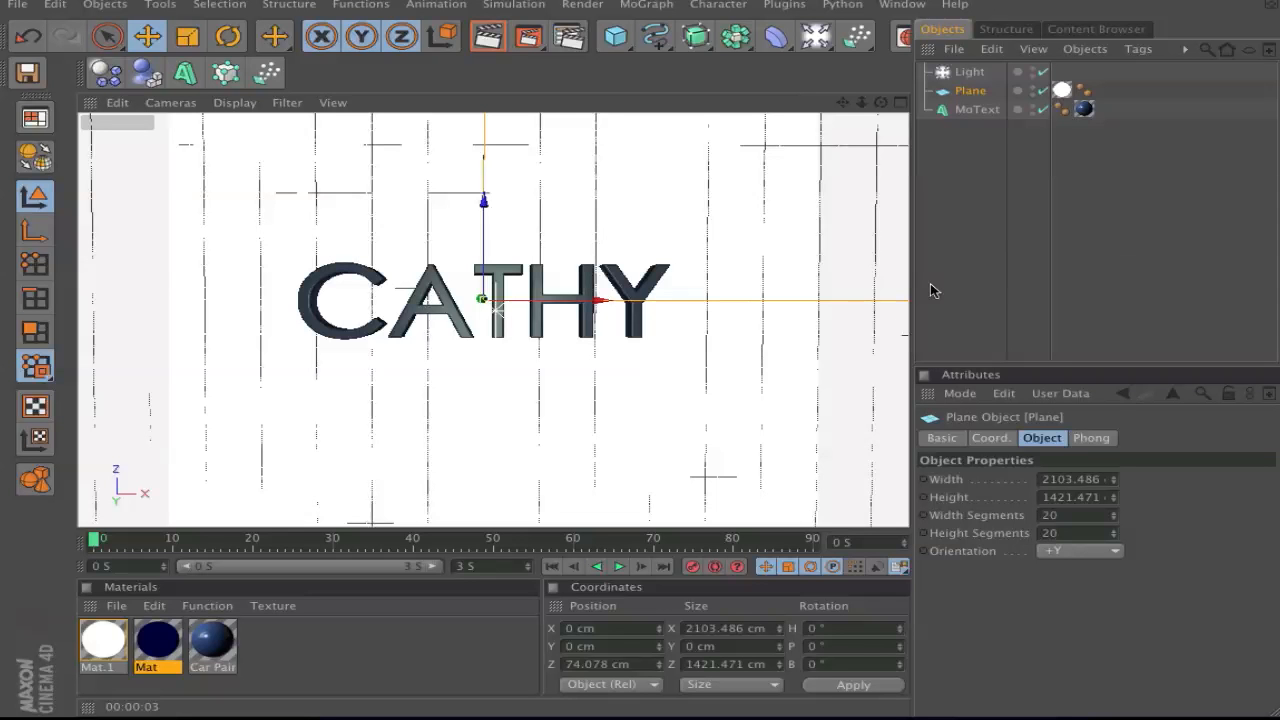
mouse_move(965, 280)
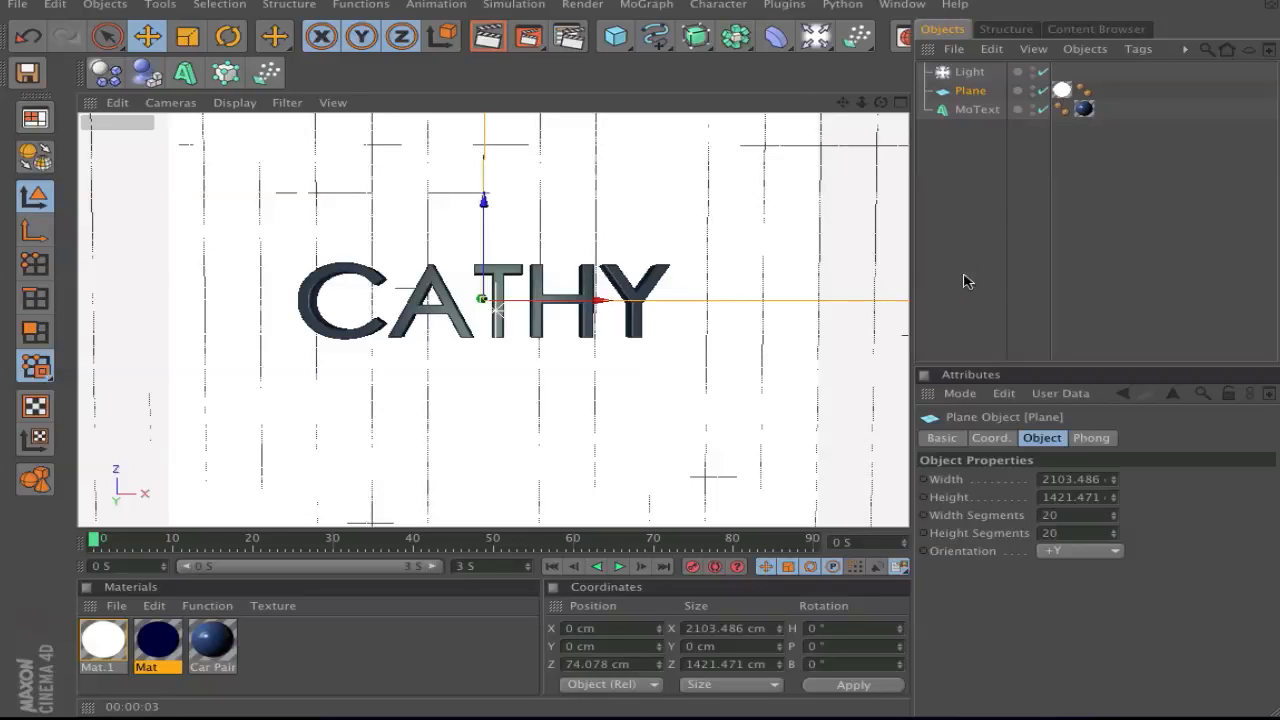
mouse_move(998, 161)
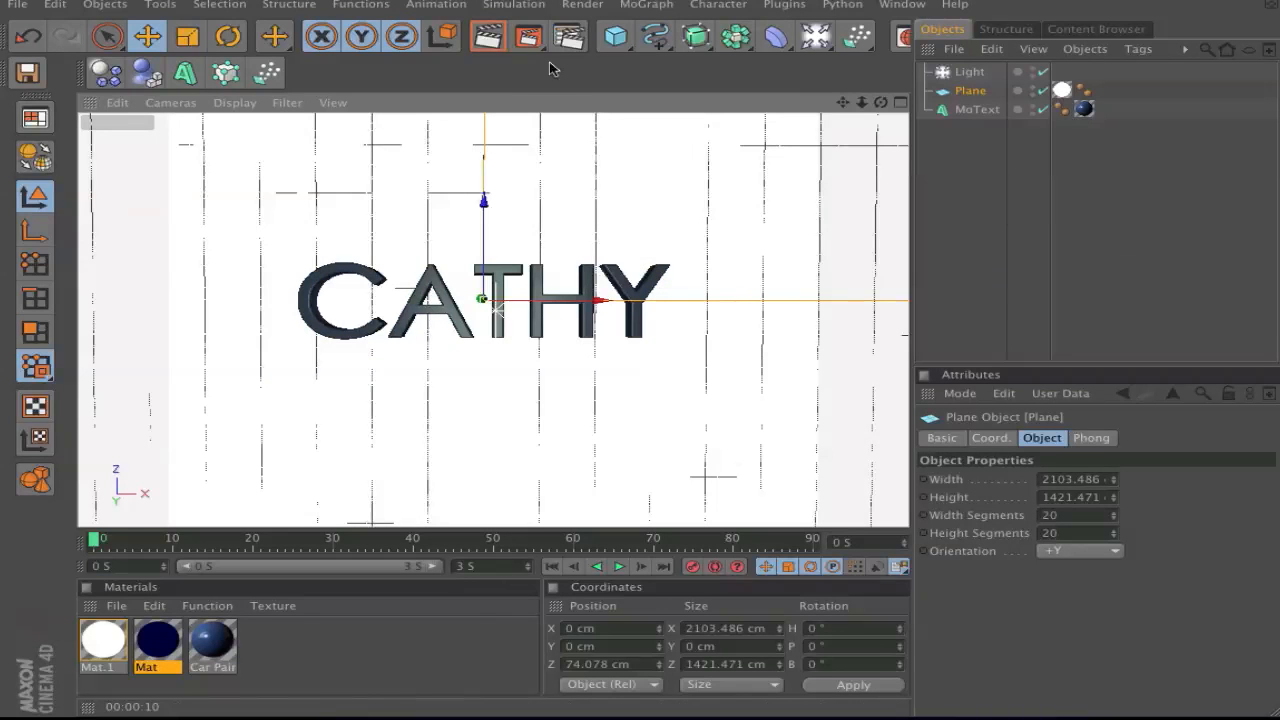
mouse_move(528, 37)
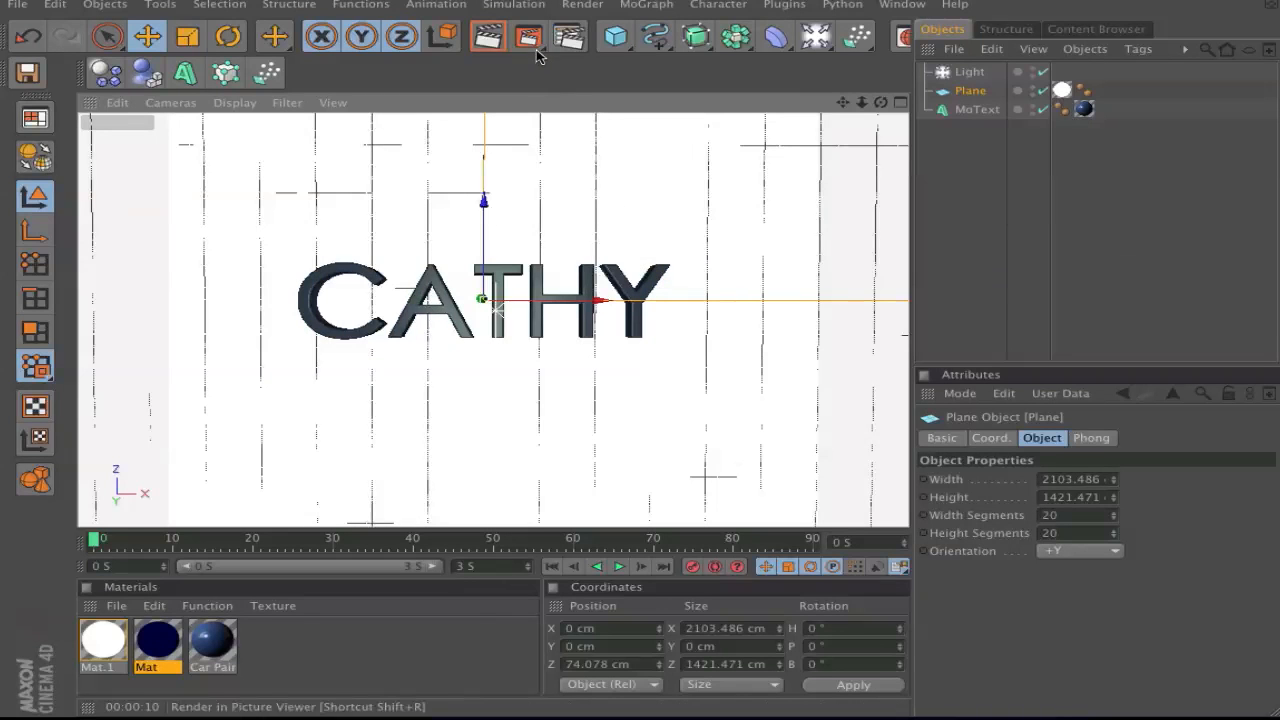
mouse_move(568, 37)
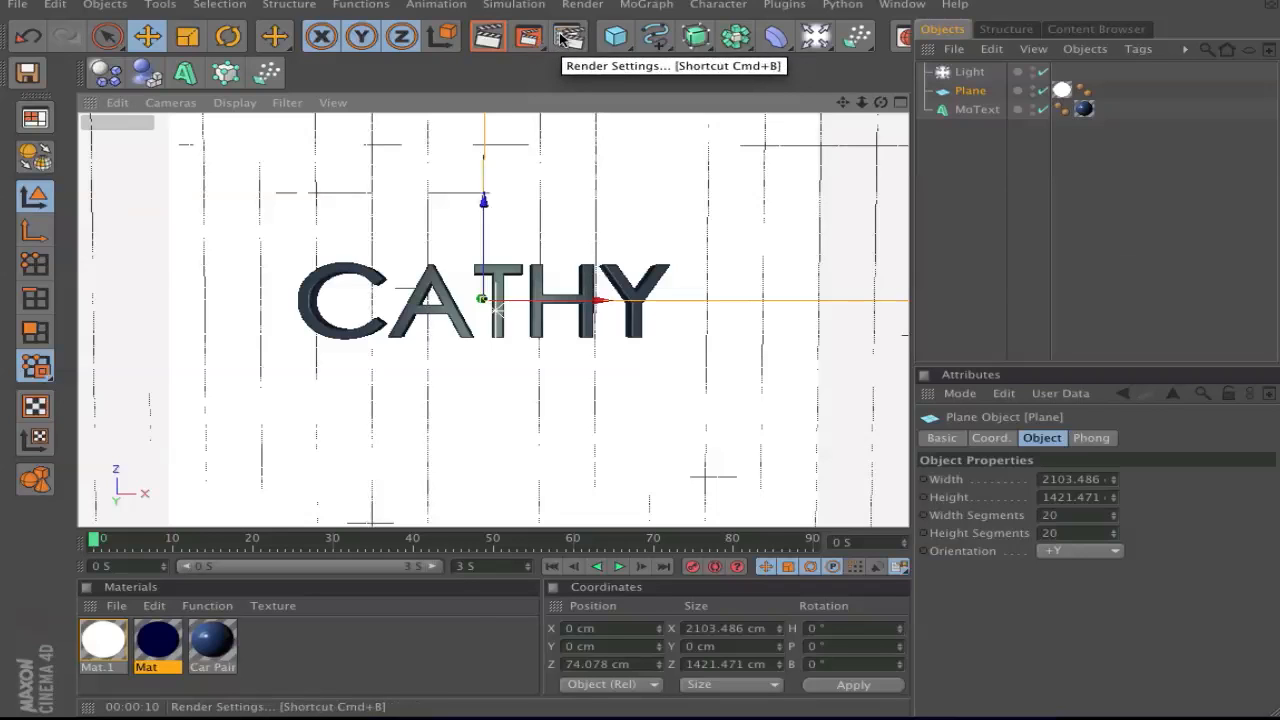
mouse_move(568, 37)
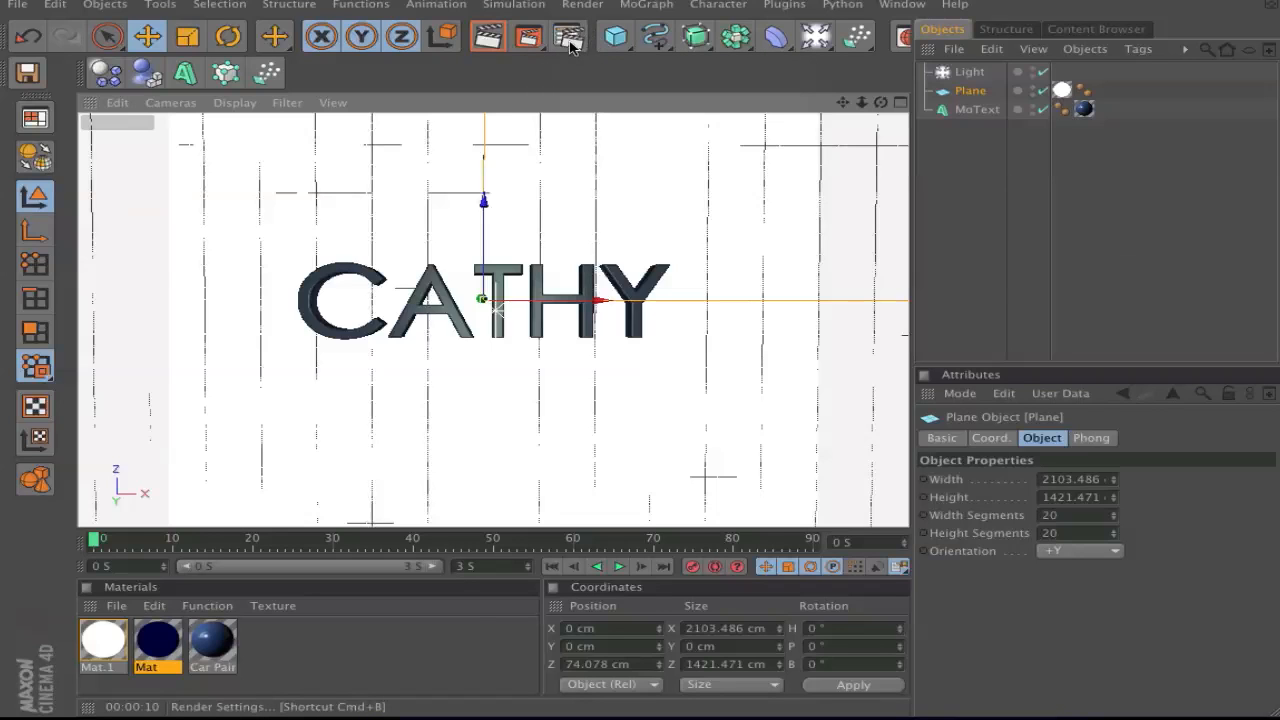
Step: Set the render output to the Screen 800 x 600 preset with Frame Range on Current Frame
click(568, 36)
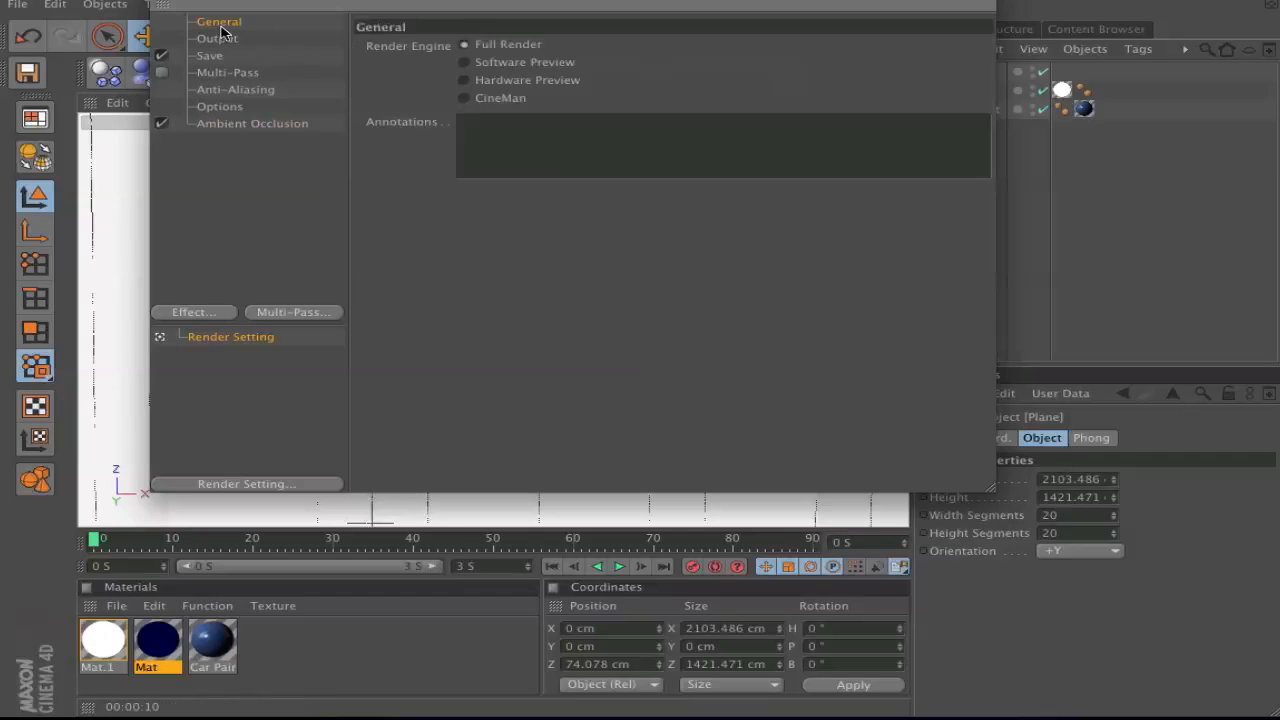
mouse_move(473, 52)
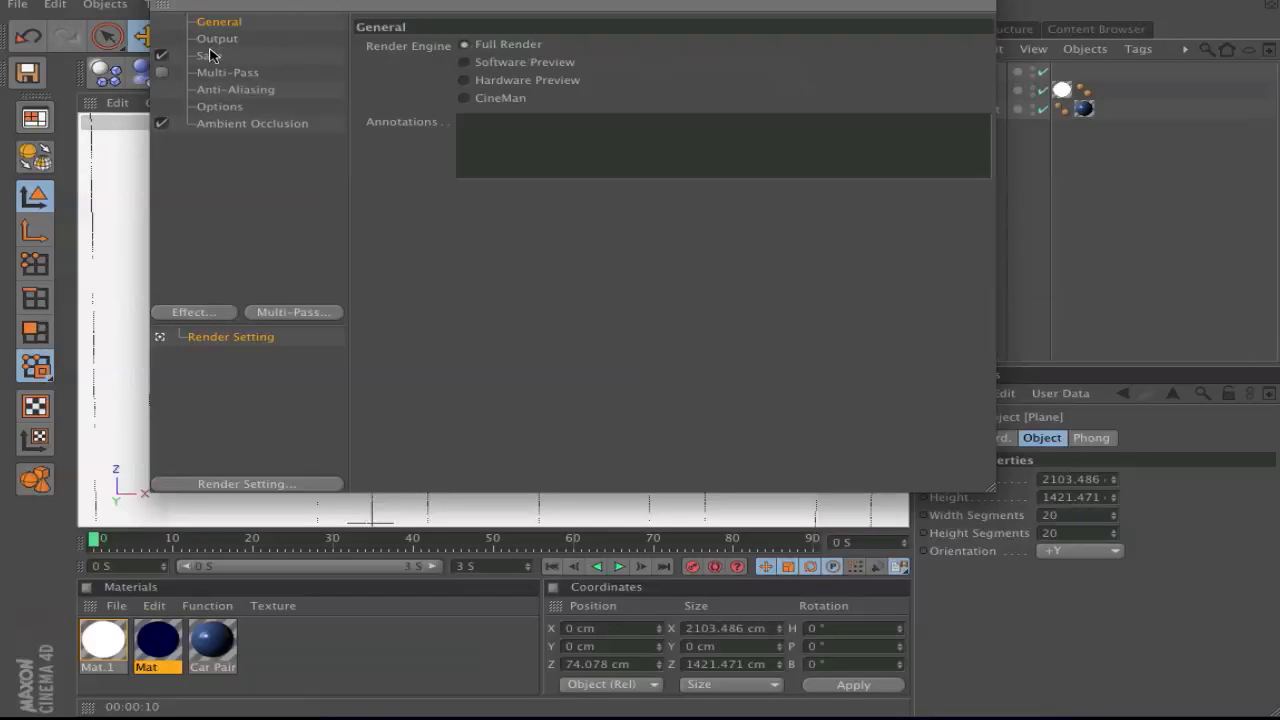
click(217, 38)
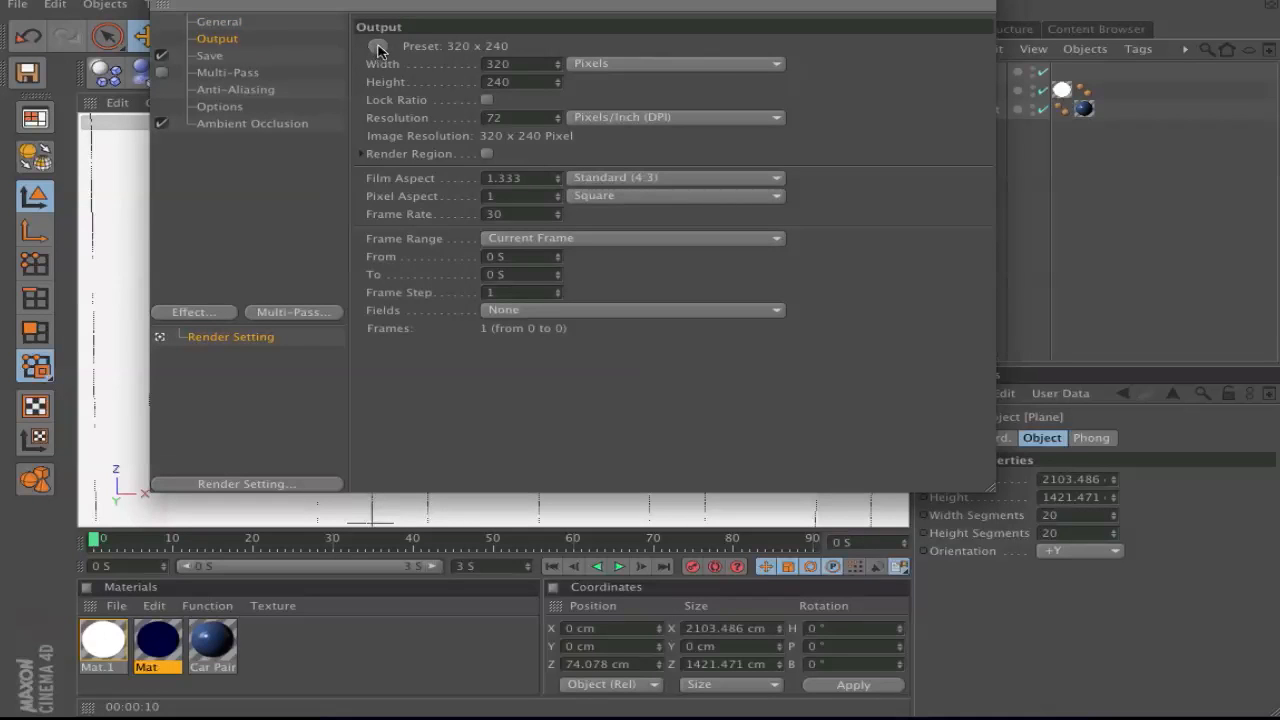
click(379, 46)
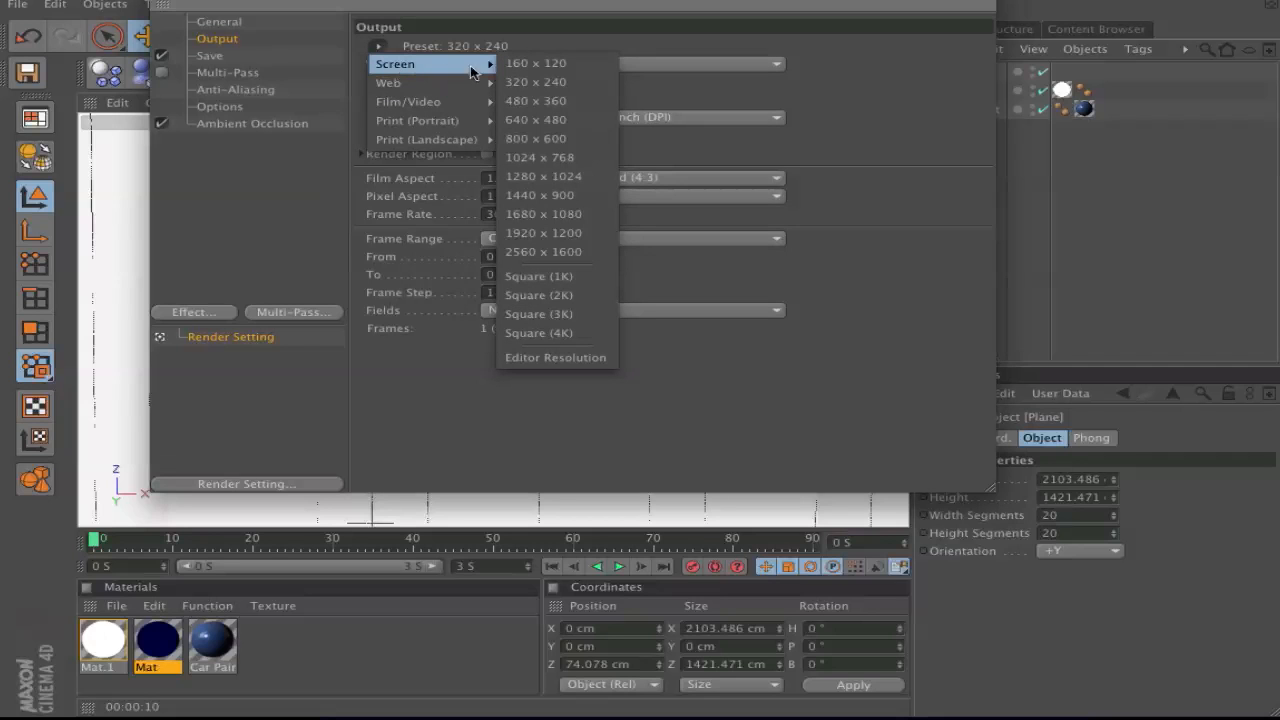
mouse_move(540, 195)
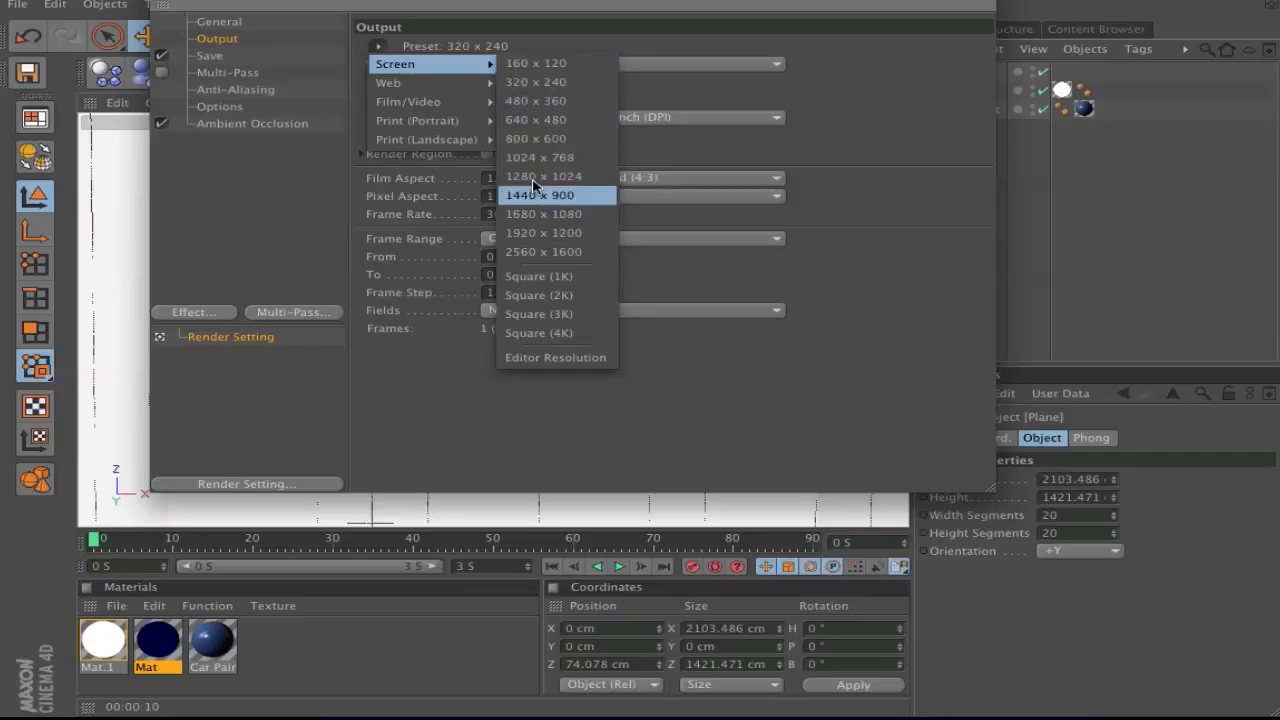
mouse_move(547, 119)
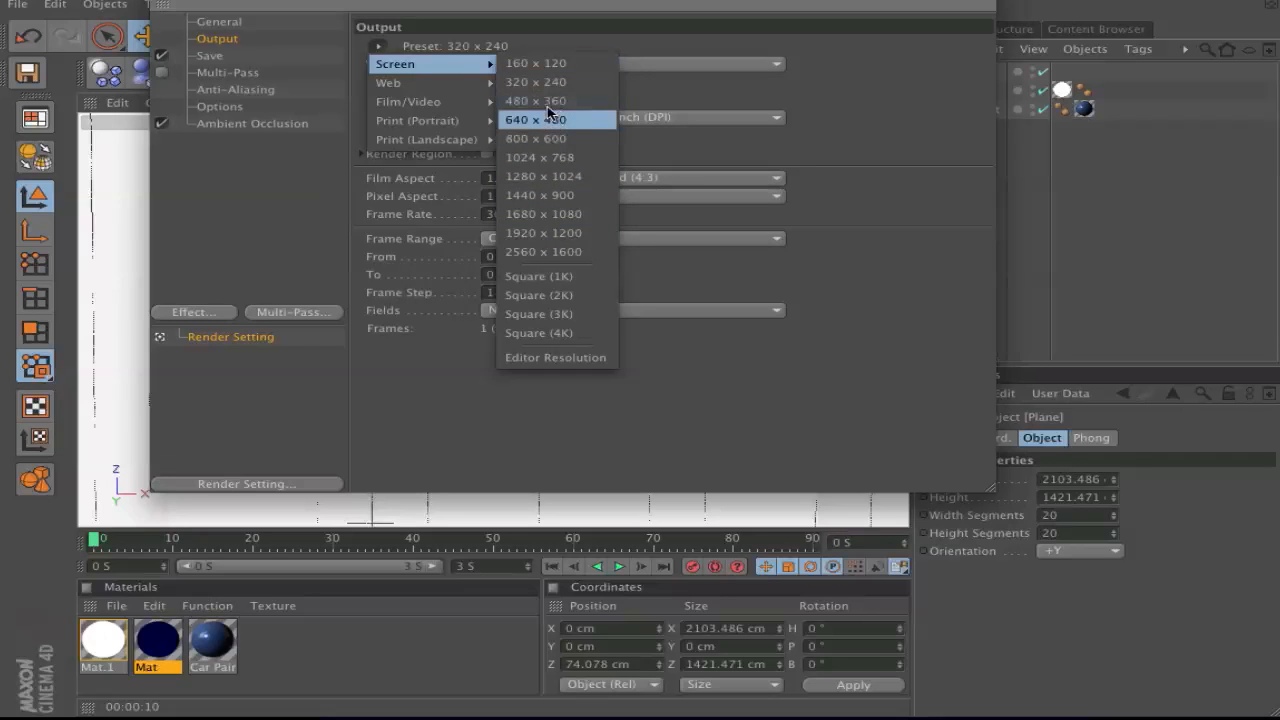
mouse_move(544, 176)
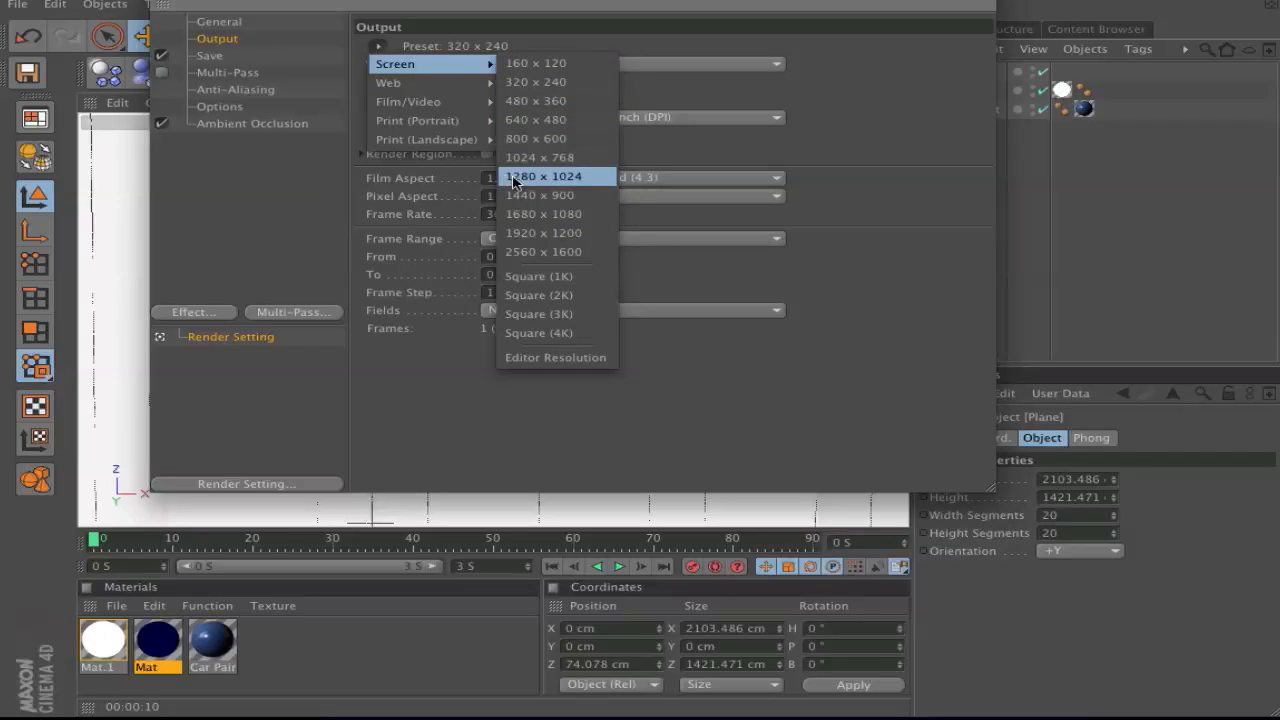
click(536, 138)
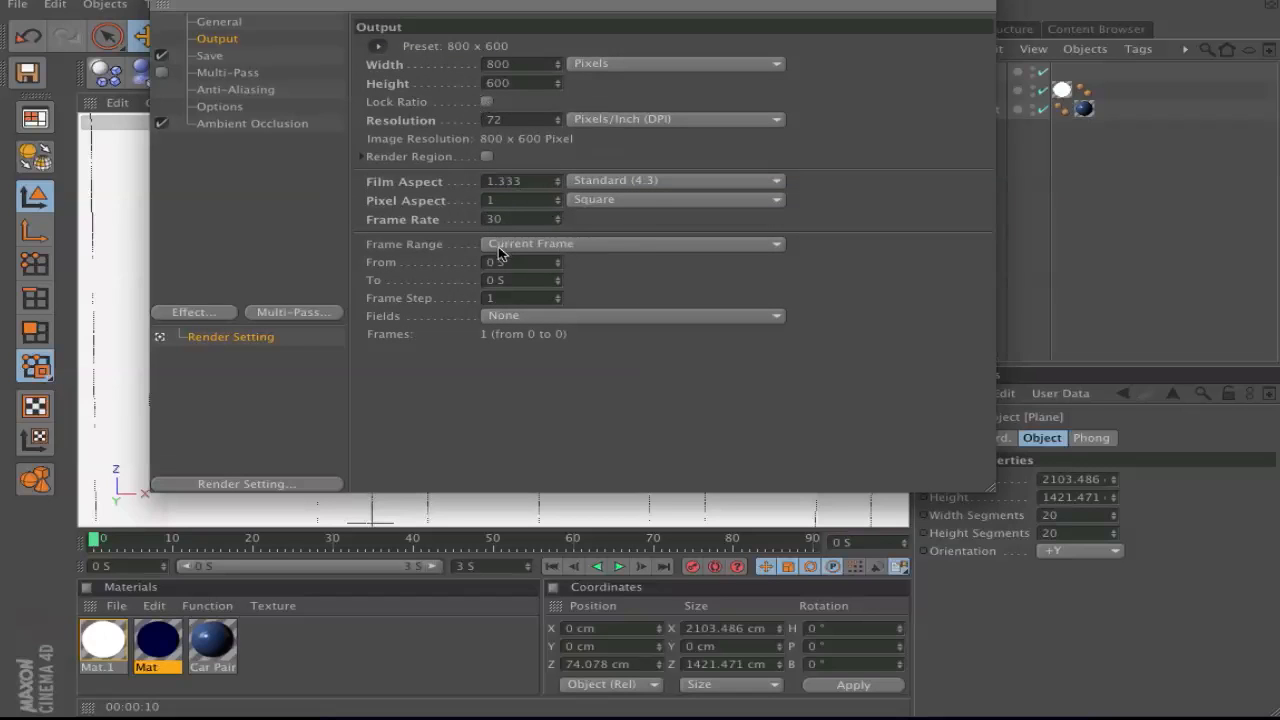
mouse_move(518, 248)
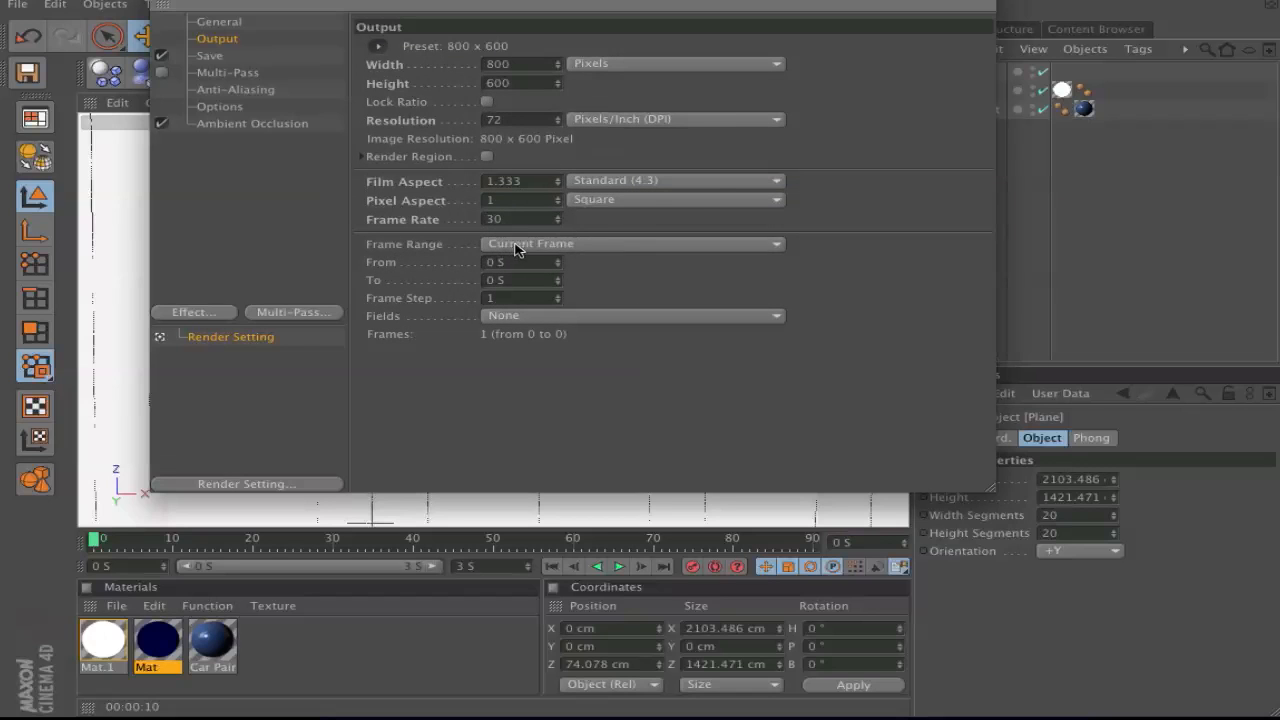
click(630, 243)
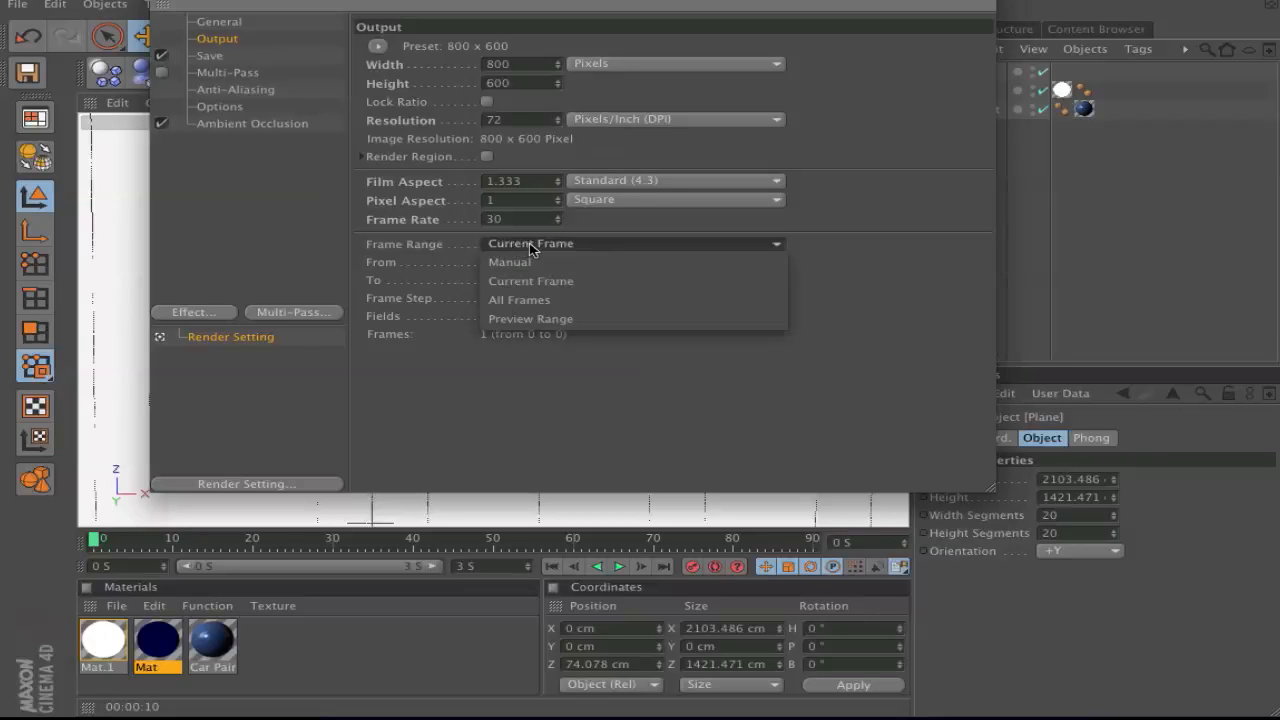
click(531, 280)
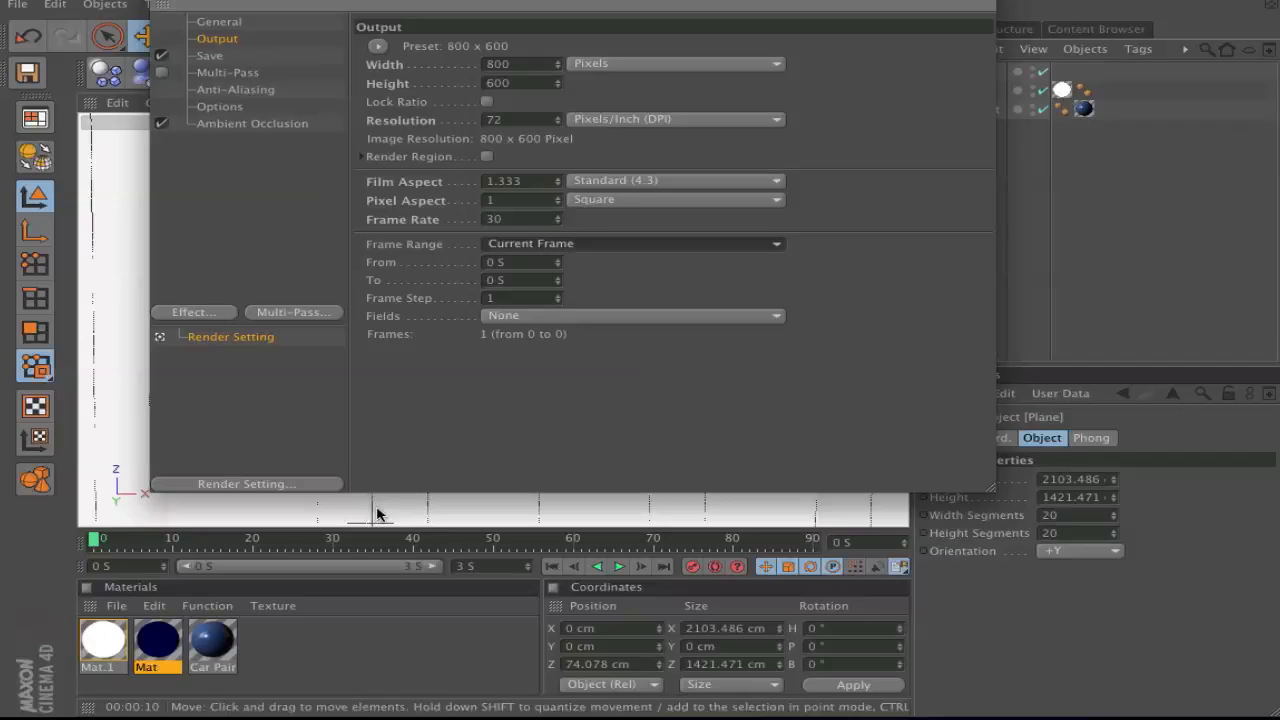
mouse_move(258, 157)
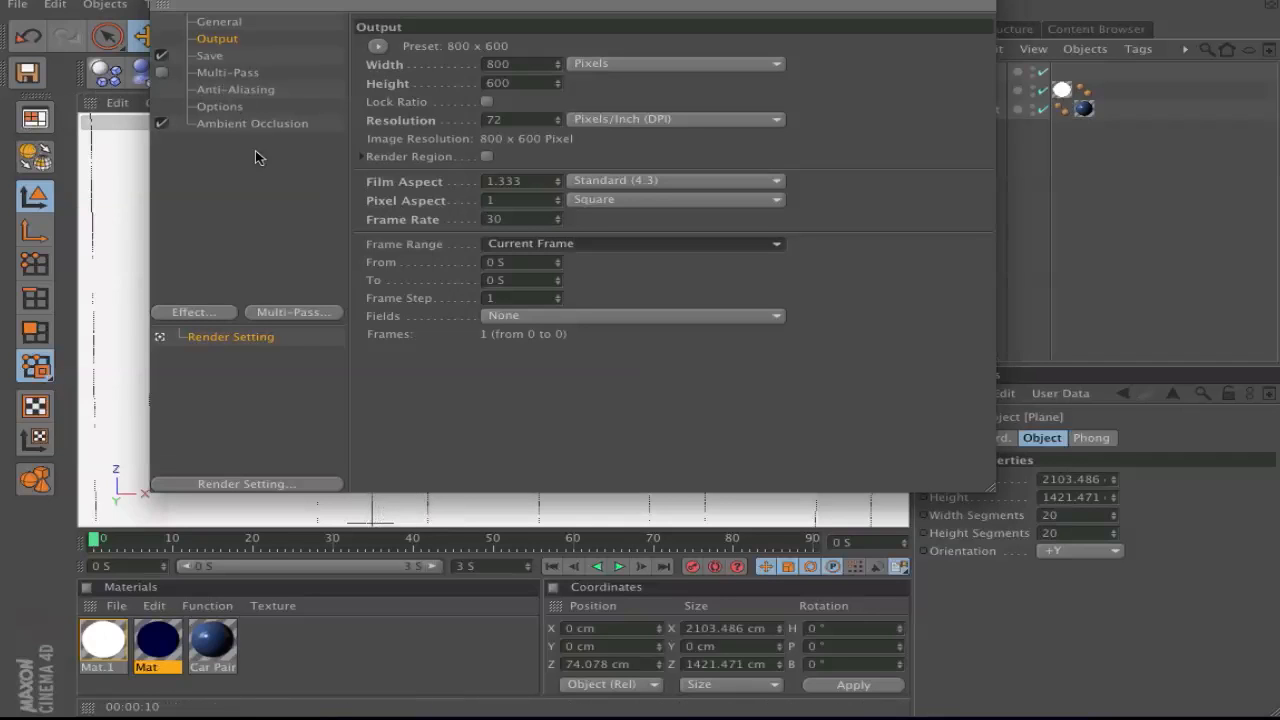
mouse_move(220, 62)
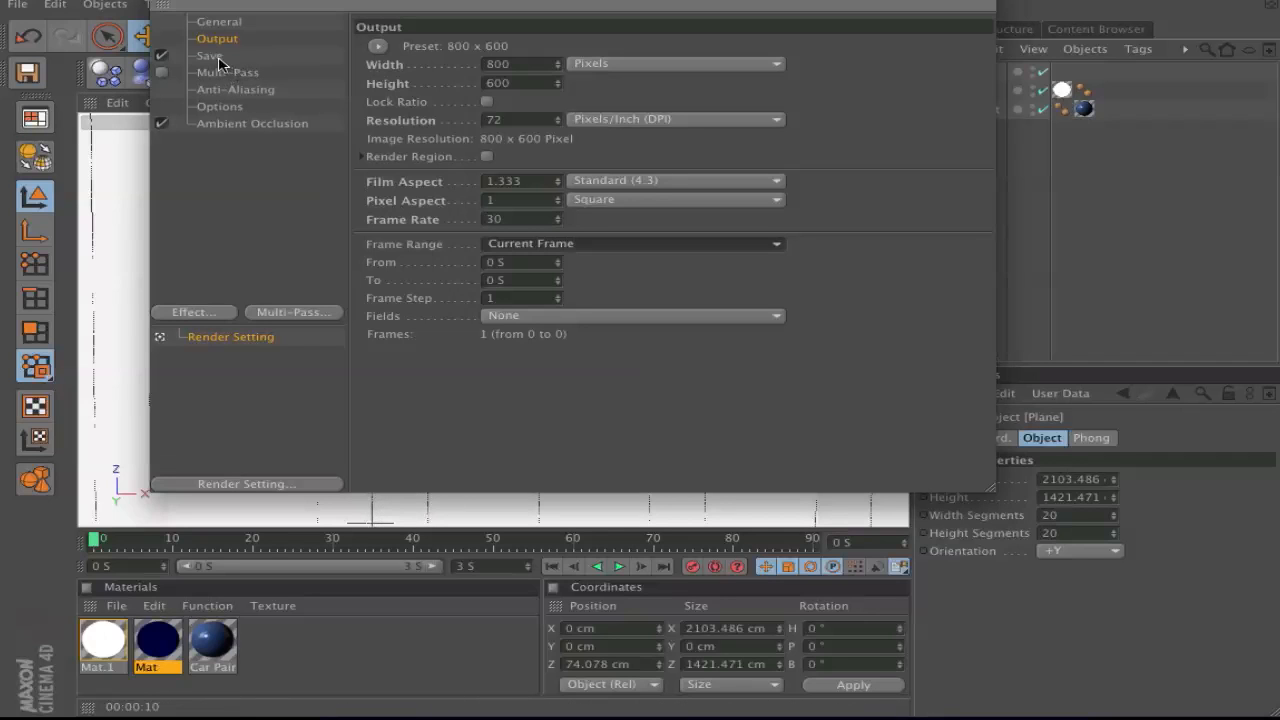
Step: Save renders as a JPEG file named 'Test' on the Desktop
click(209, 55)
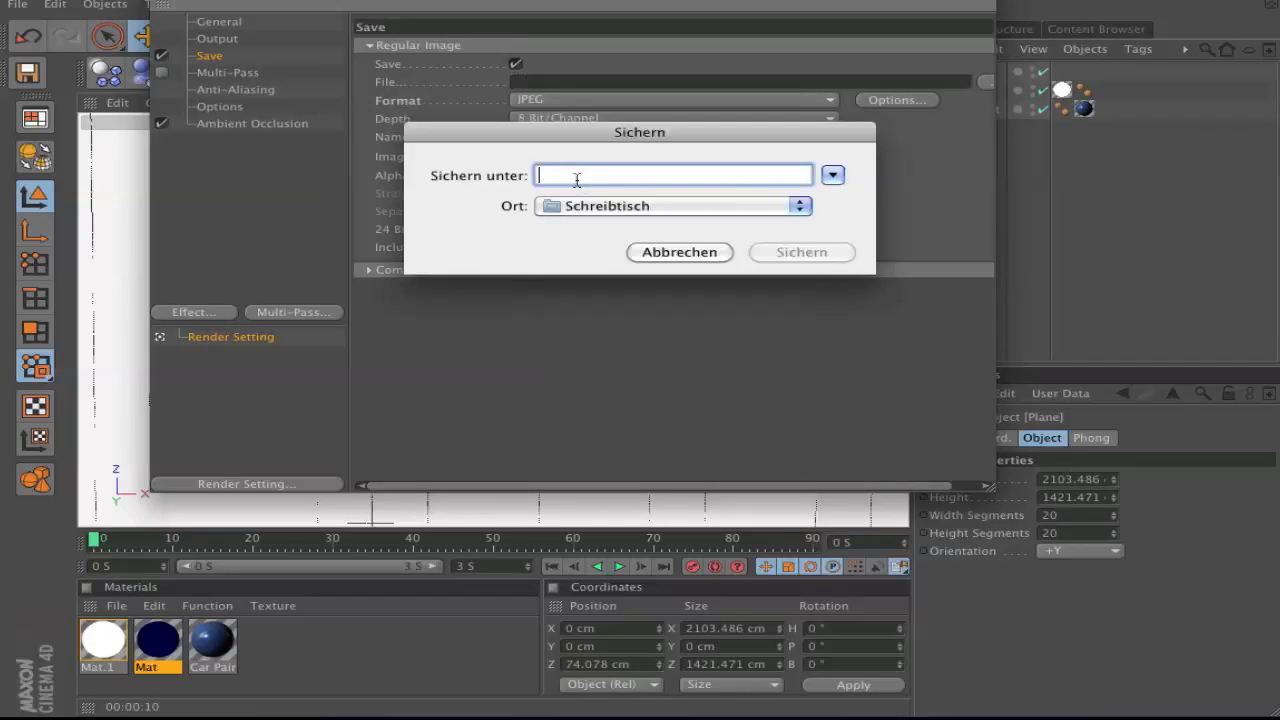
text(Te)
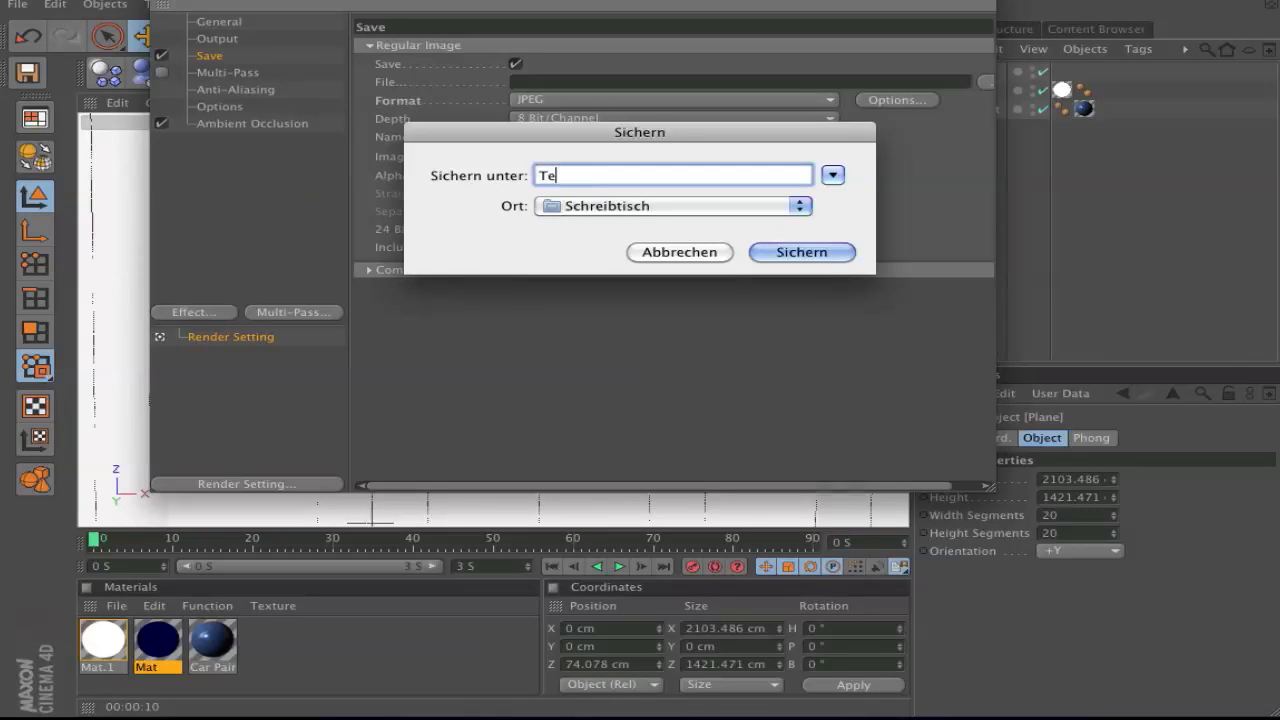
text(st)
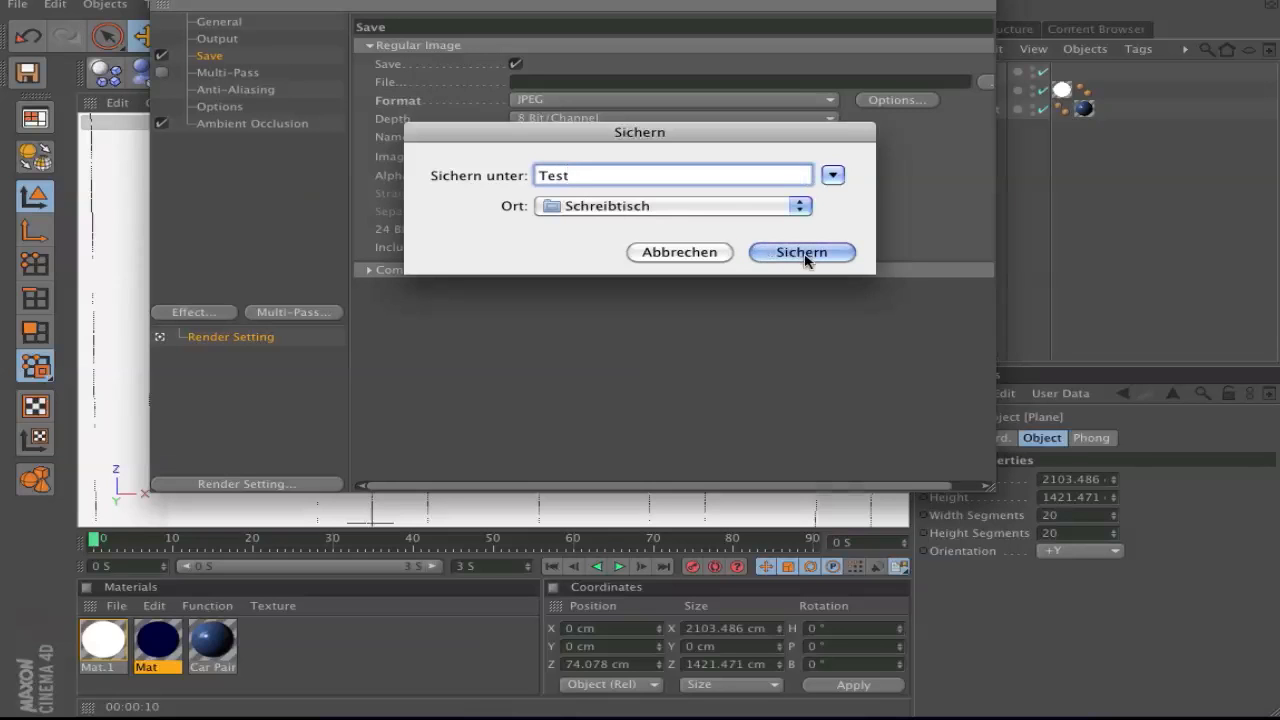
click(801, 252)
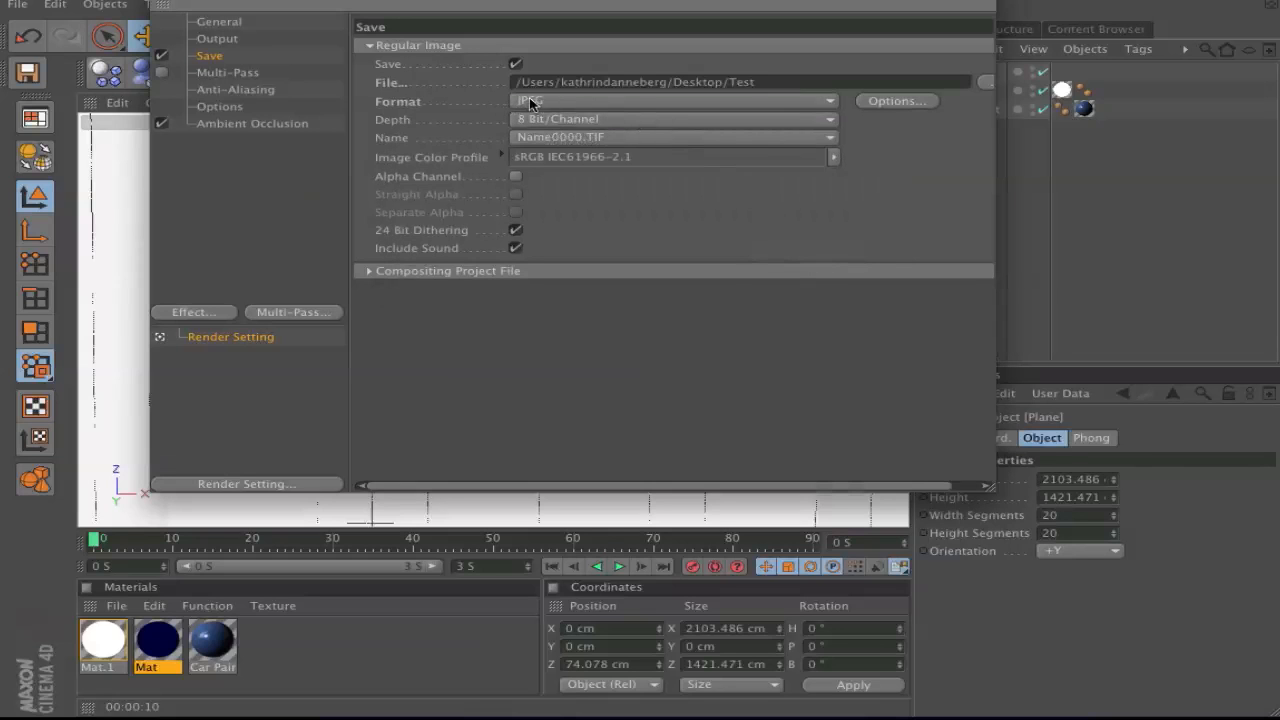
click(672, 101)
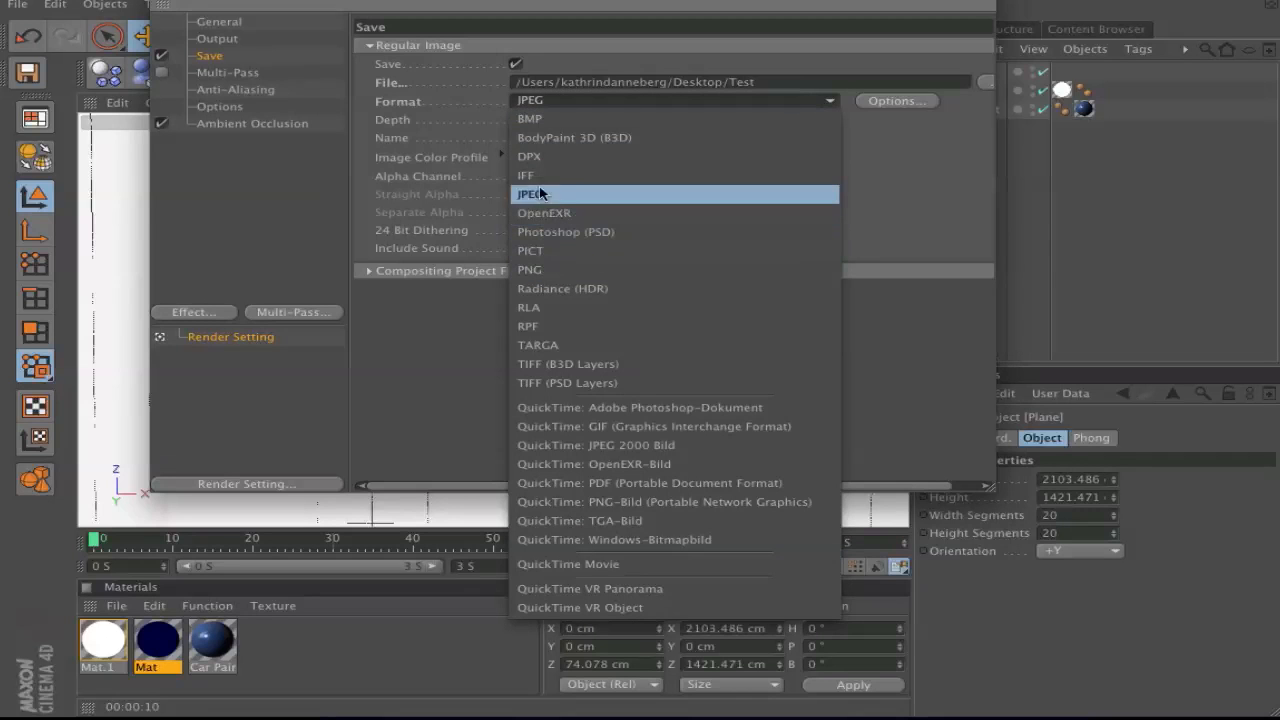
click(530, 194)
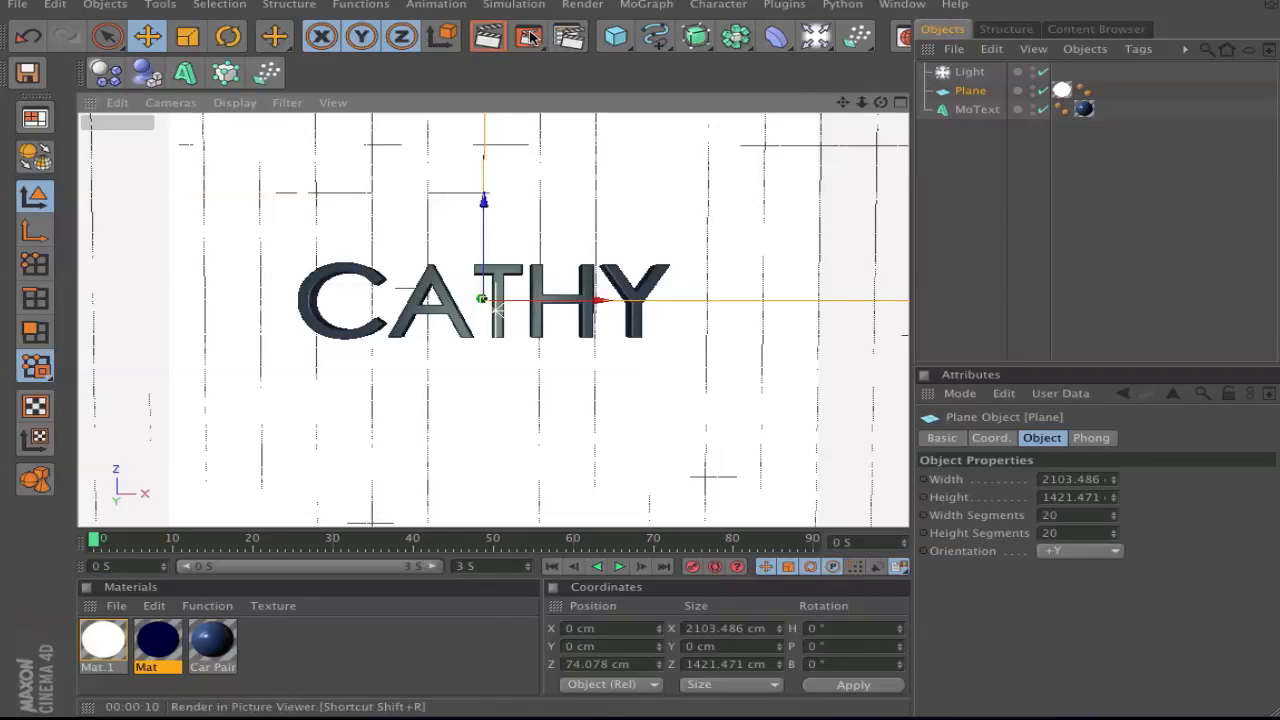
mouse_move(529, 36)
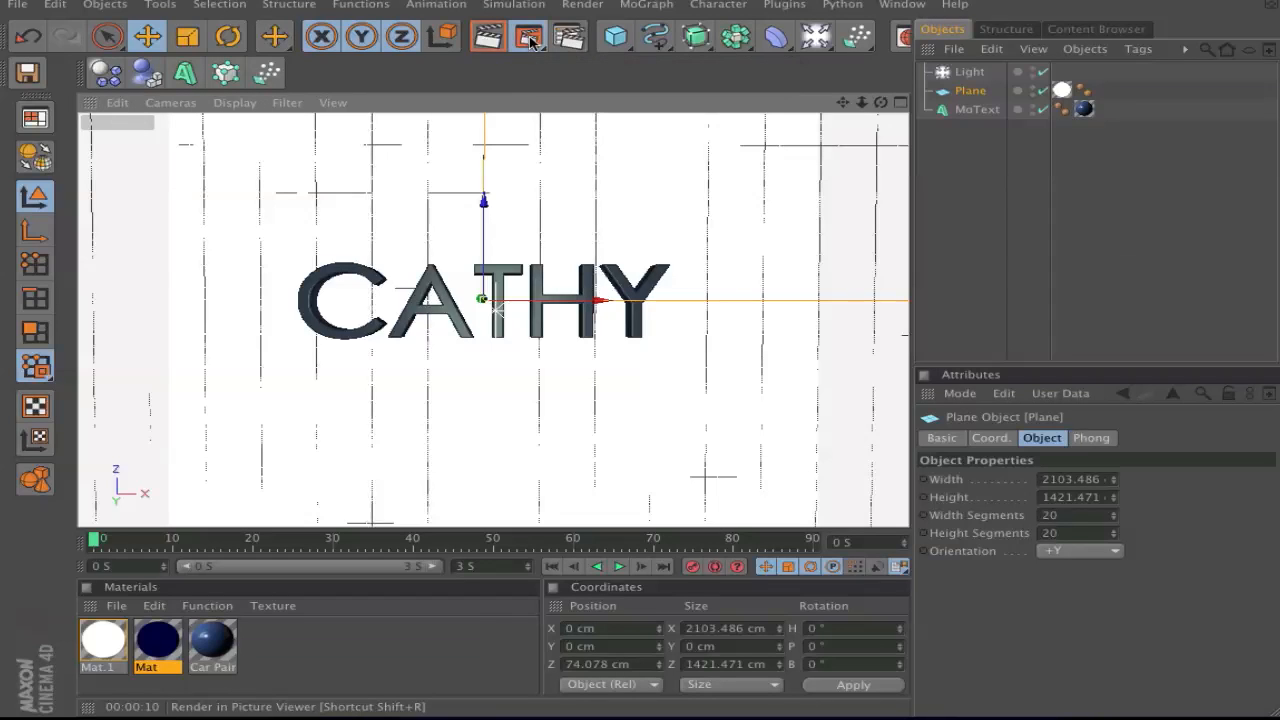
Step: Render the CATHY scene's current frame to the Picture Viewer
click(528, 37)
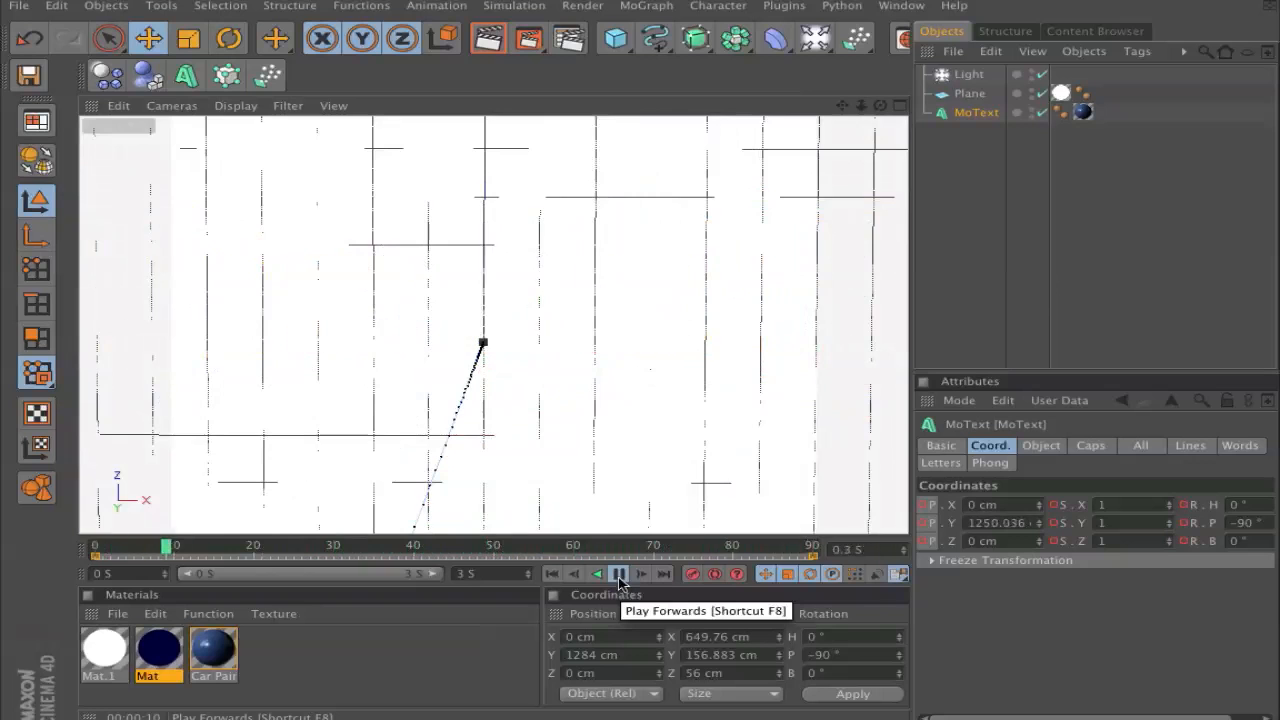
Step: Play the CATHY text fly-in animation on the timeline, then stop it
click(619, 573)
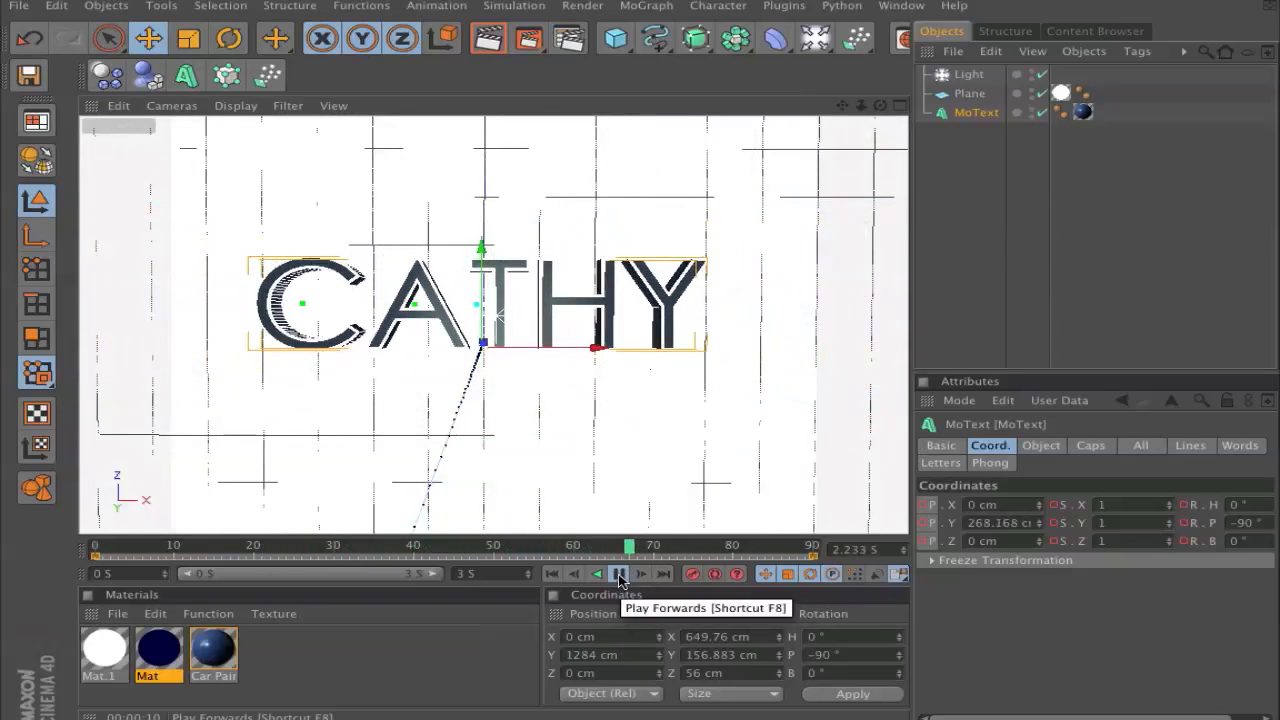
click(618, 573)
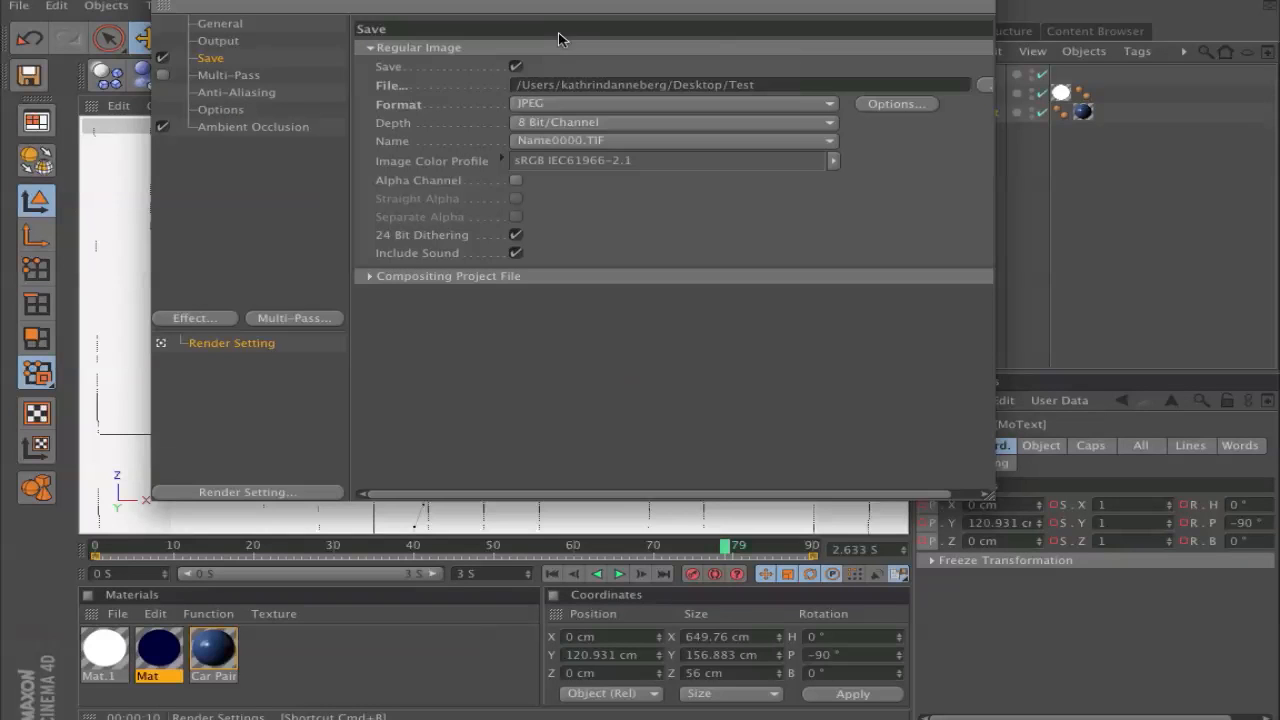
Step: Apply the HDV/HDTV 720 29.97 preset (1280x720) with Frame Range set to All Frames
click(218, 40)
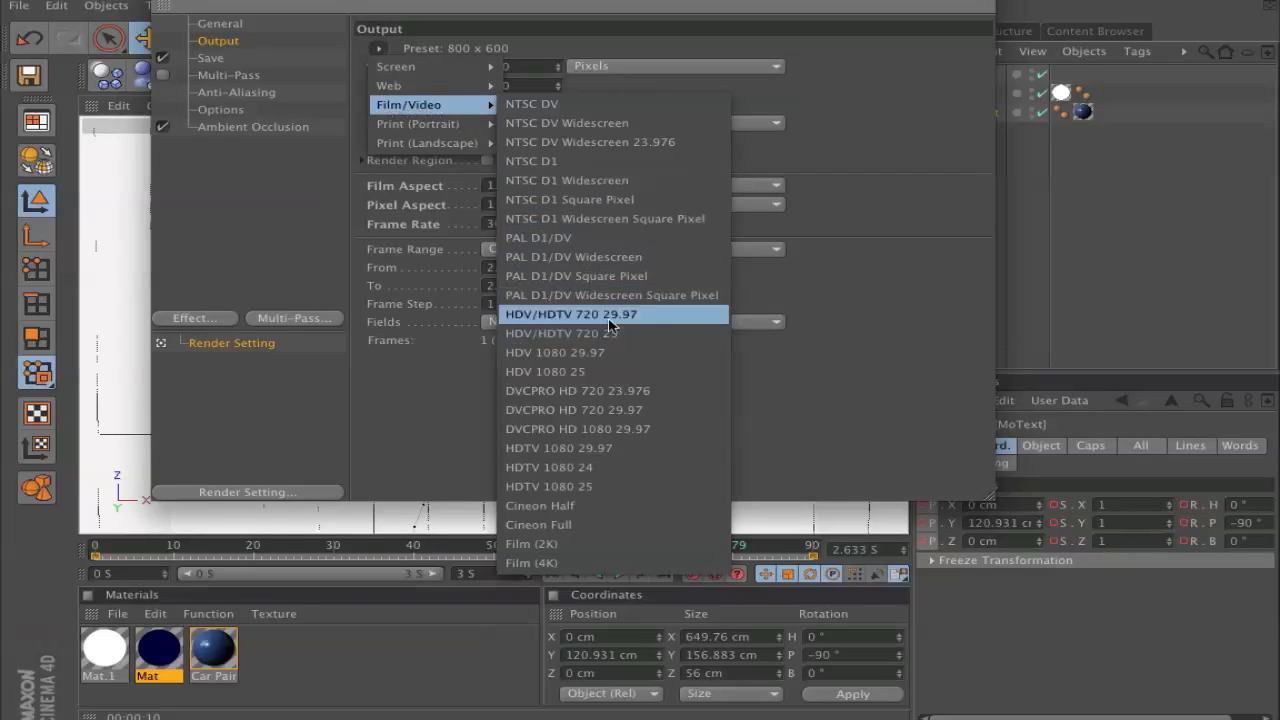
mouse_move(628, 328)
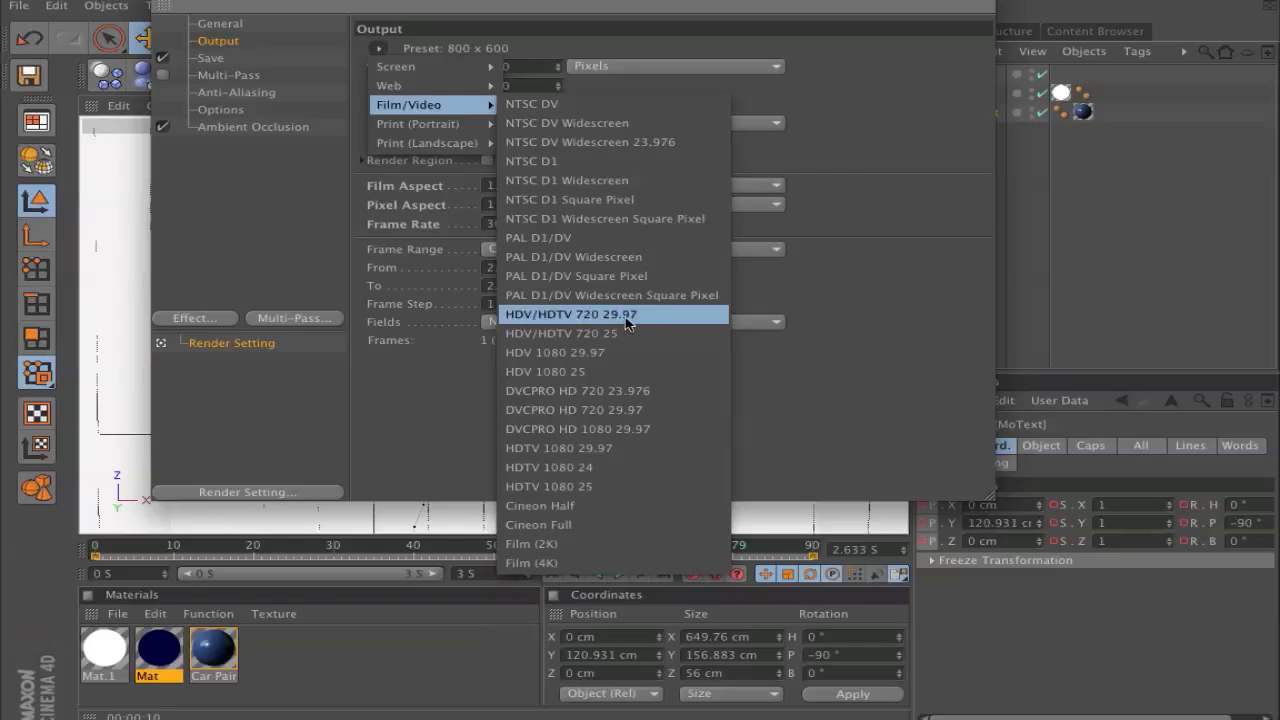
click(572, 314)
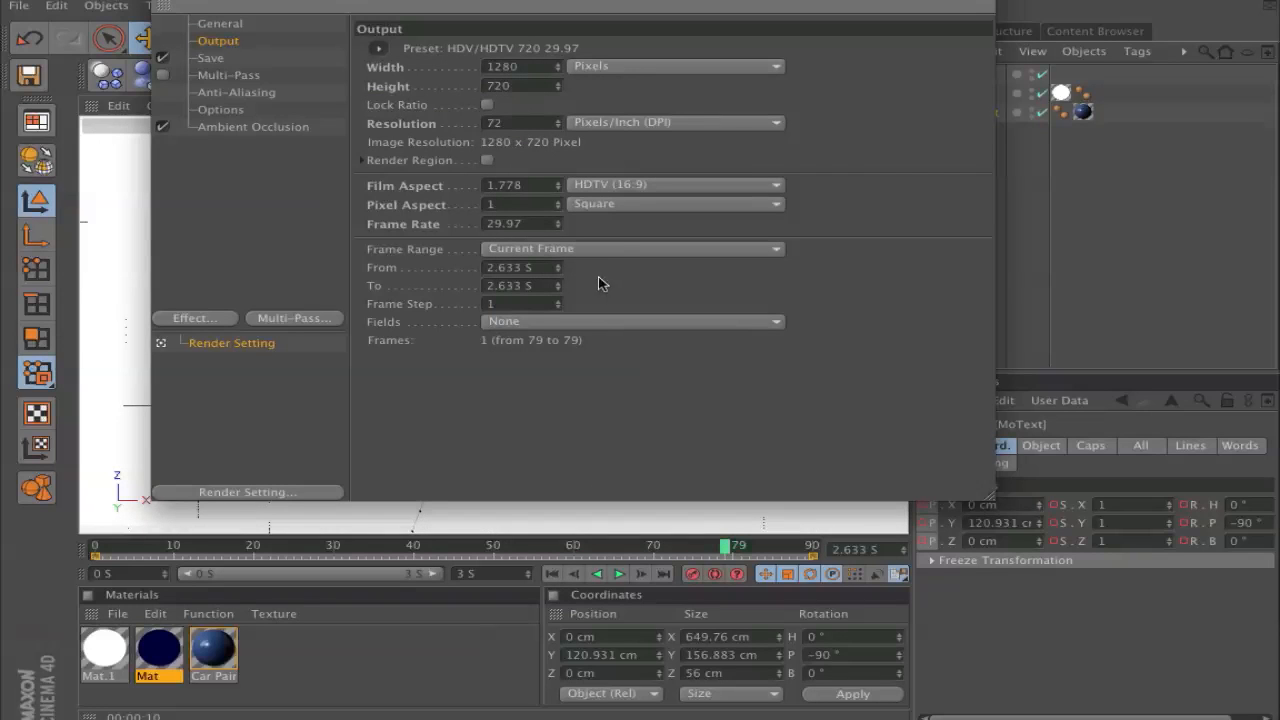
click(633, 248)
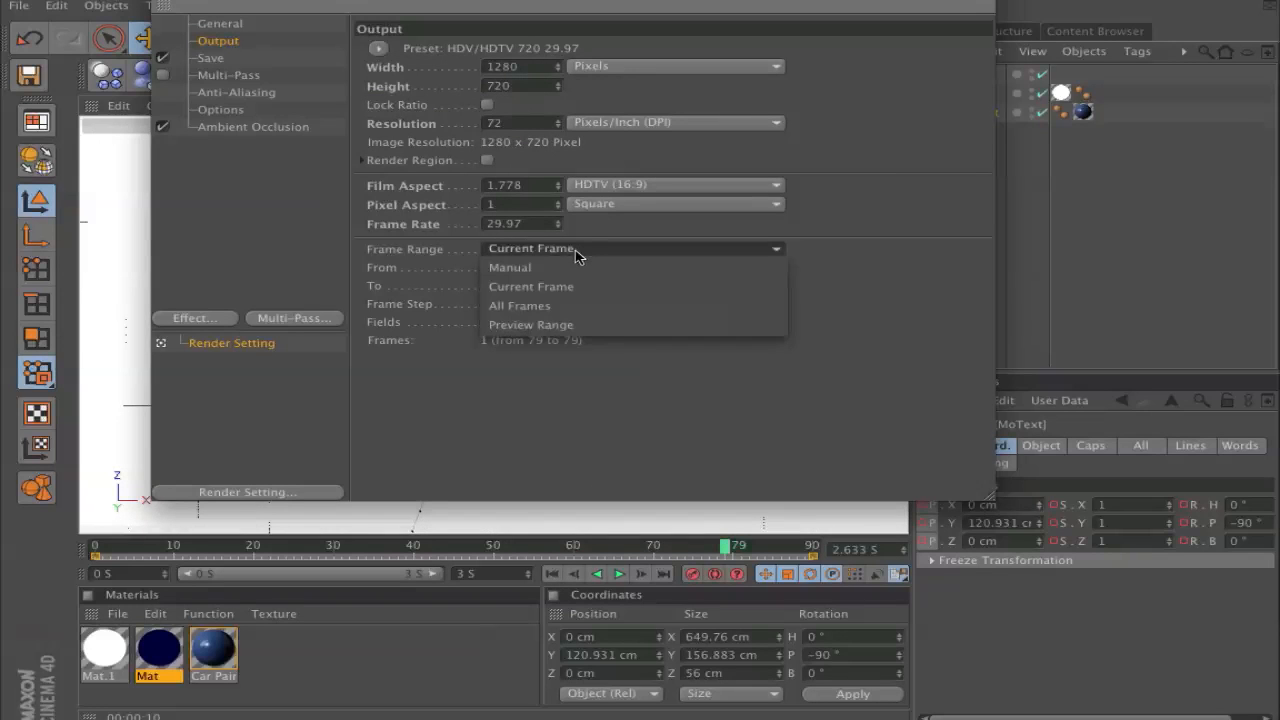
click(519, 305)
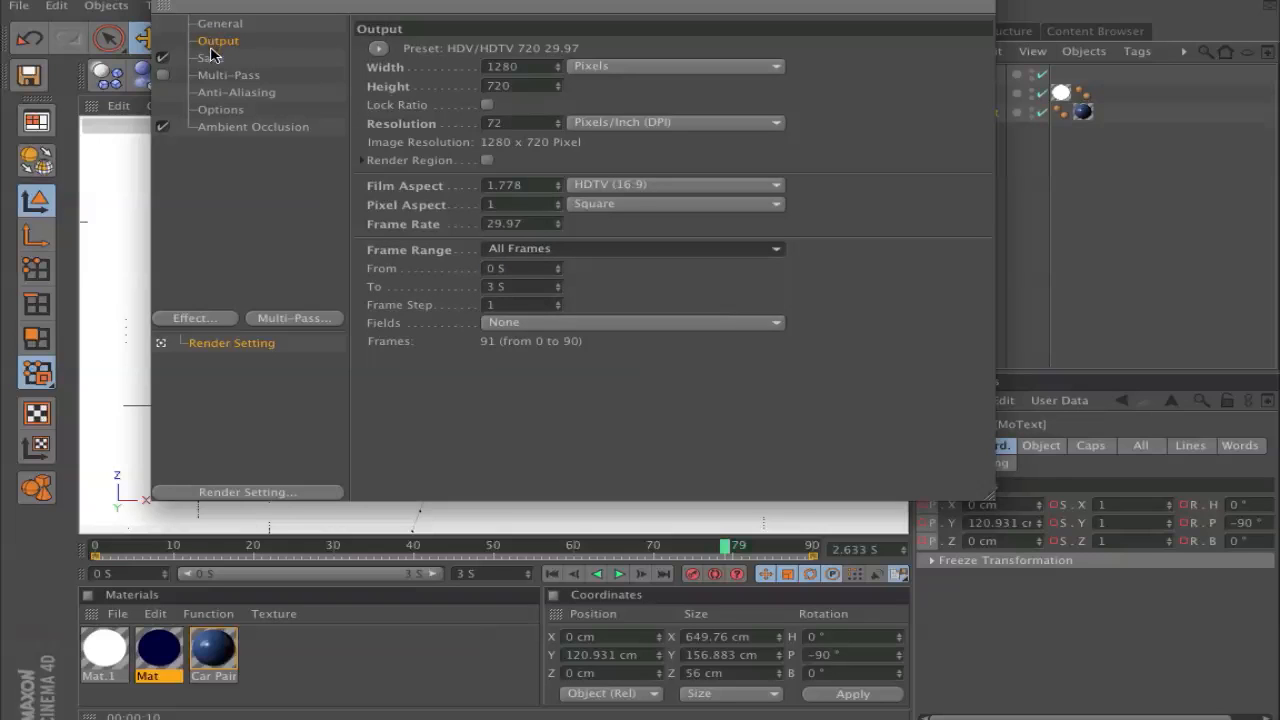
click(210, 58)
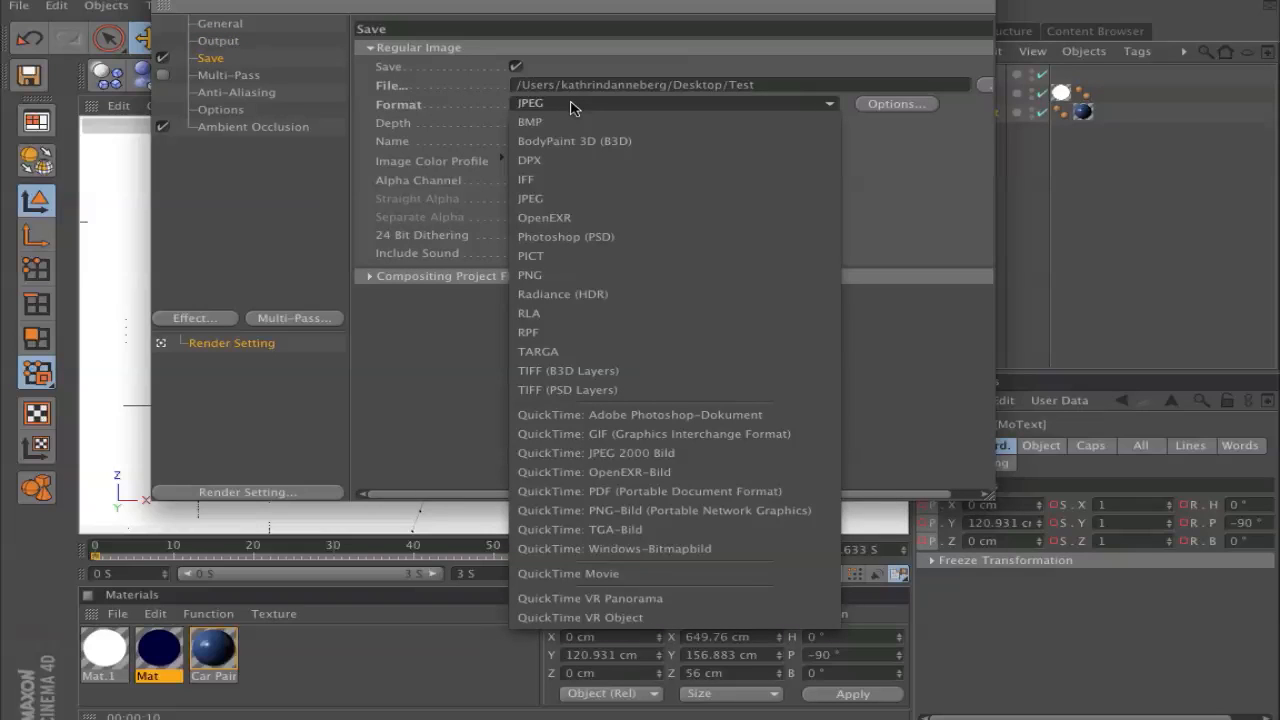
mouse_move(650, 332)
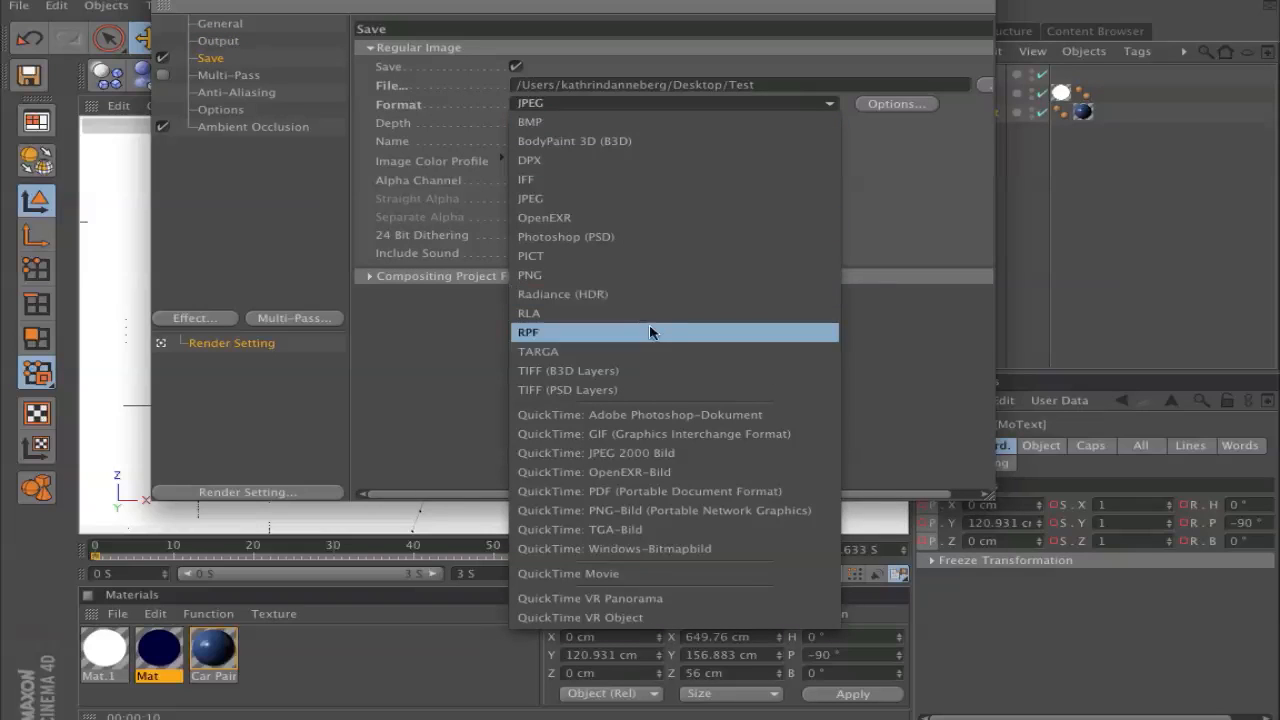
Step: Set the save format to QuickTime Movie, keeping Animation compression at Best quality
click(568, 573)
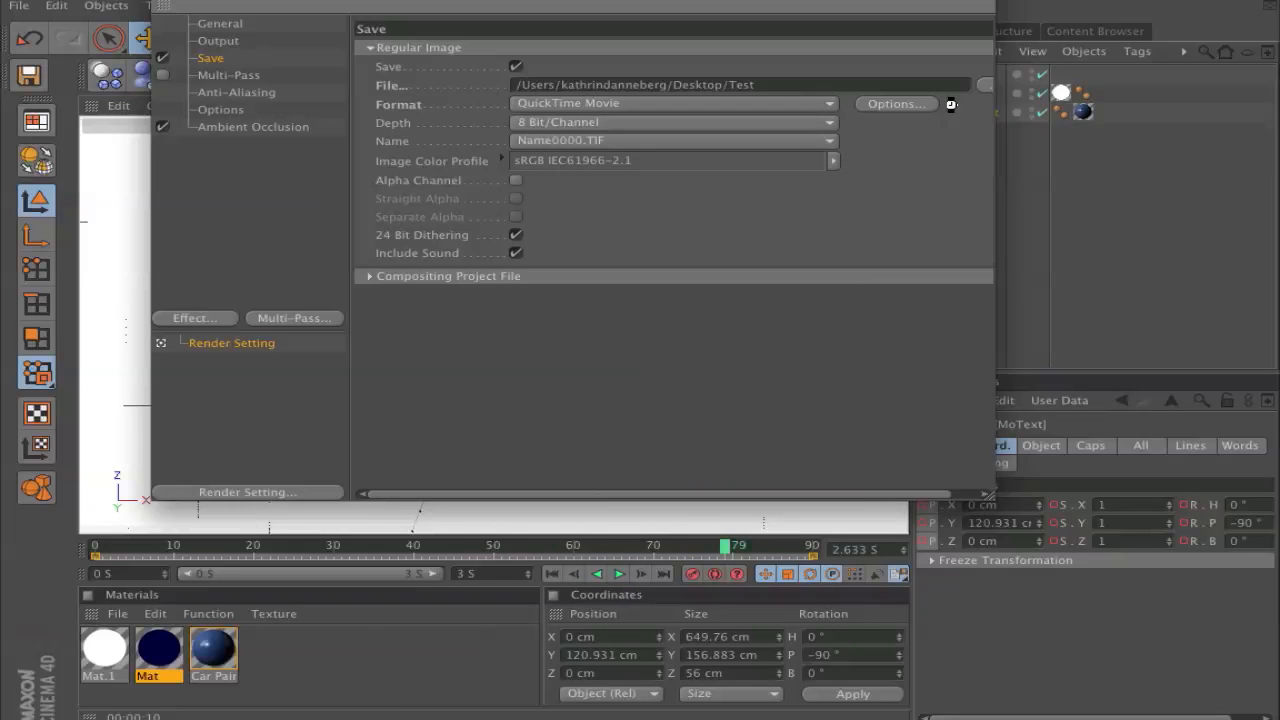
click(893, 103)
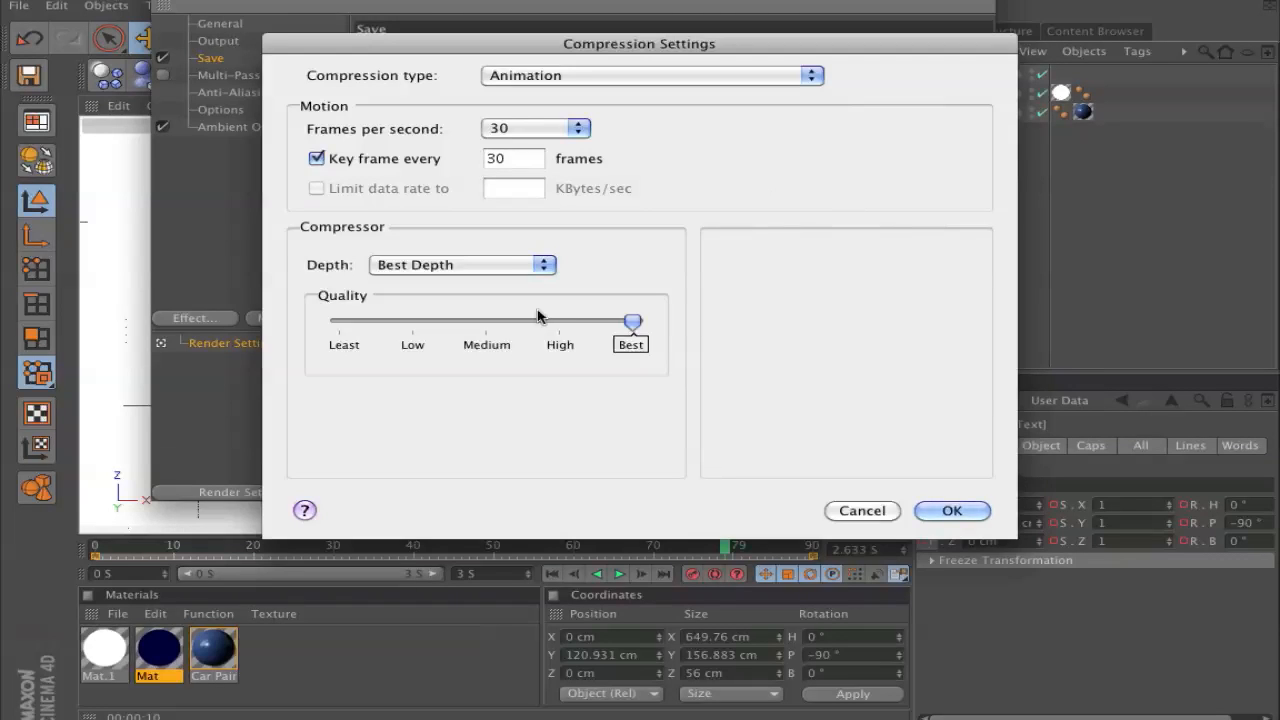
click(951, 510)
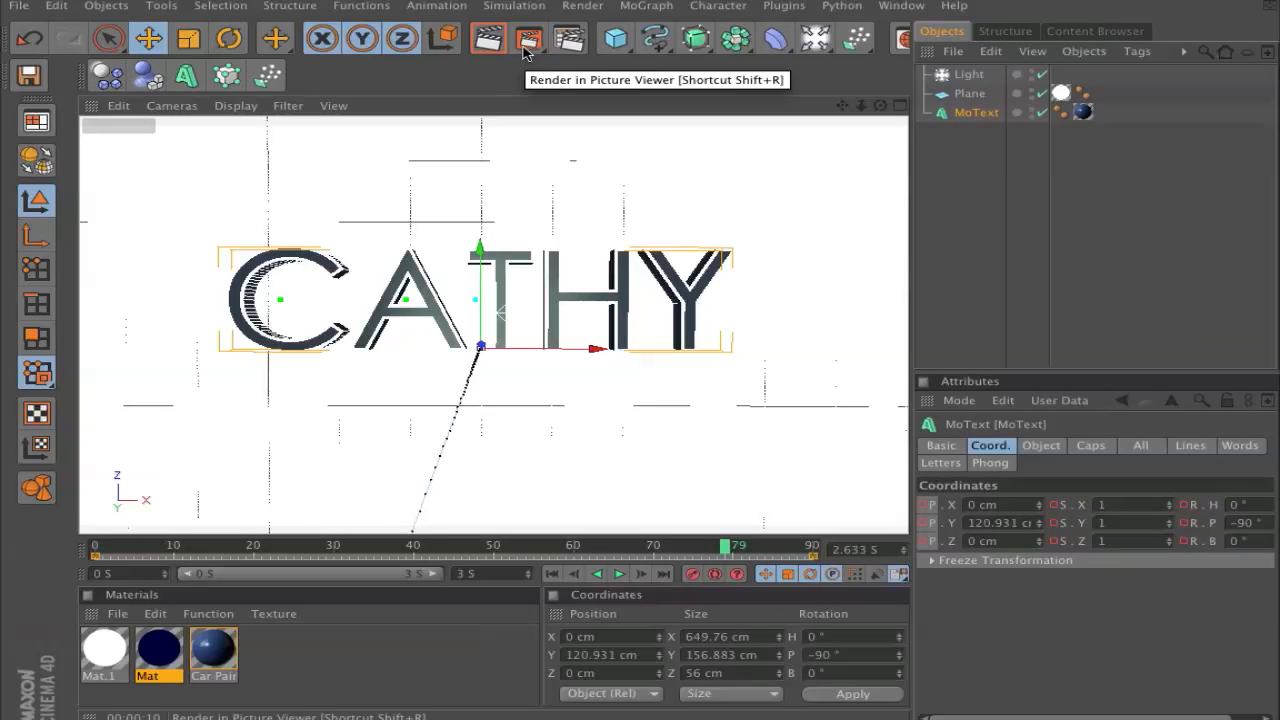
mouse_move(528, 39)
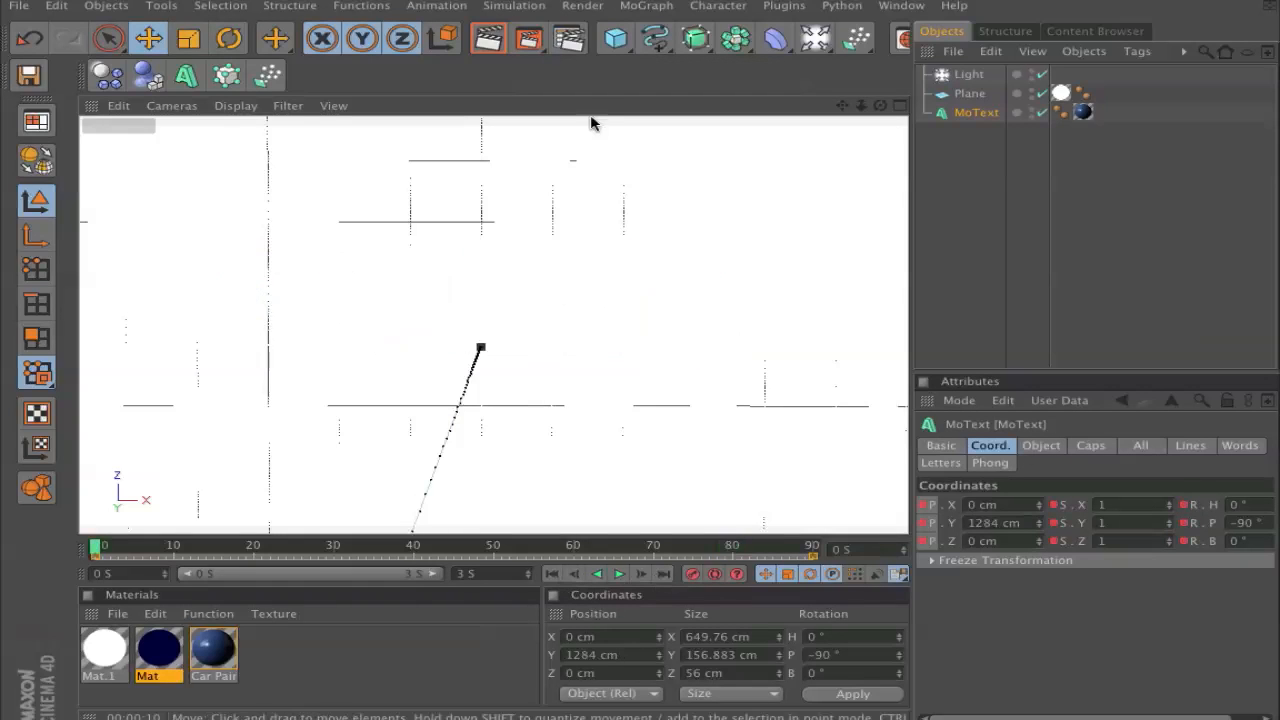
mouse_move(529, 38)
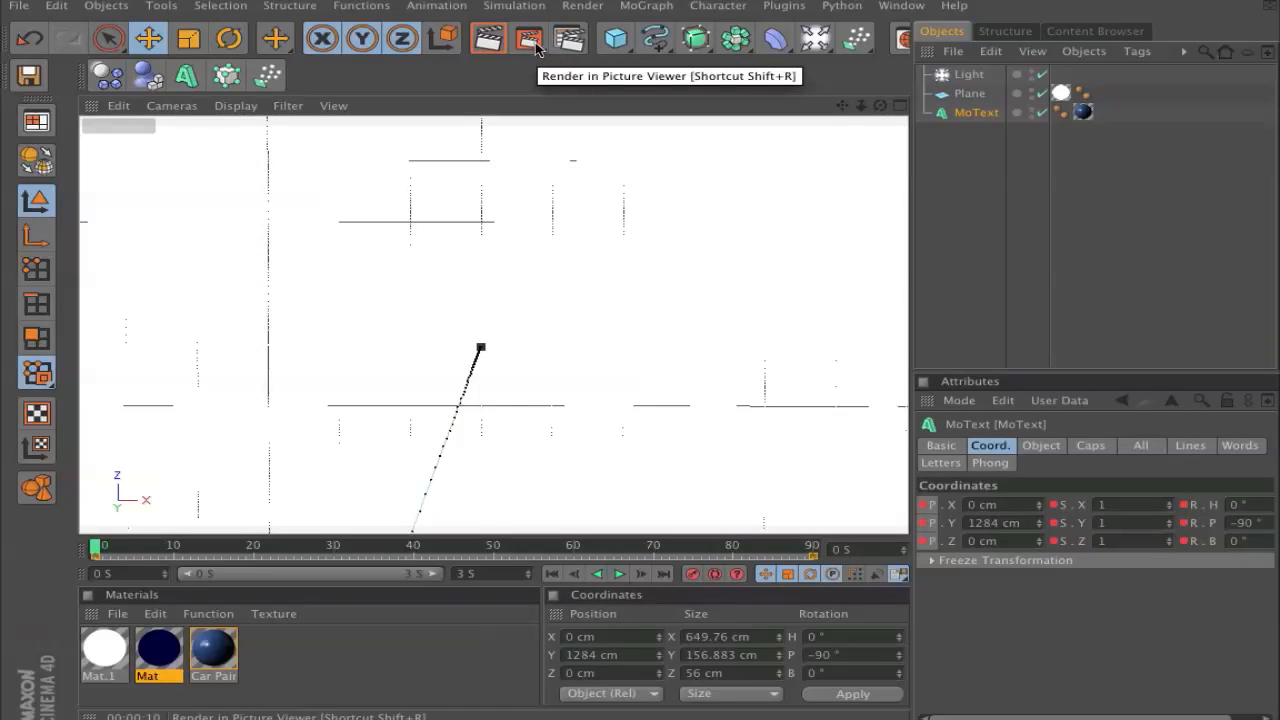
Step: Render all frames of the 1280x720 CATHY animation to the Test movie
click(528, 38)
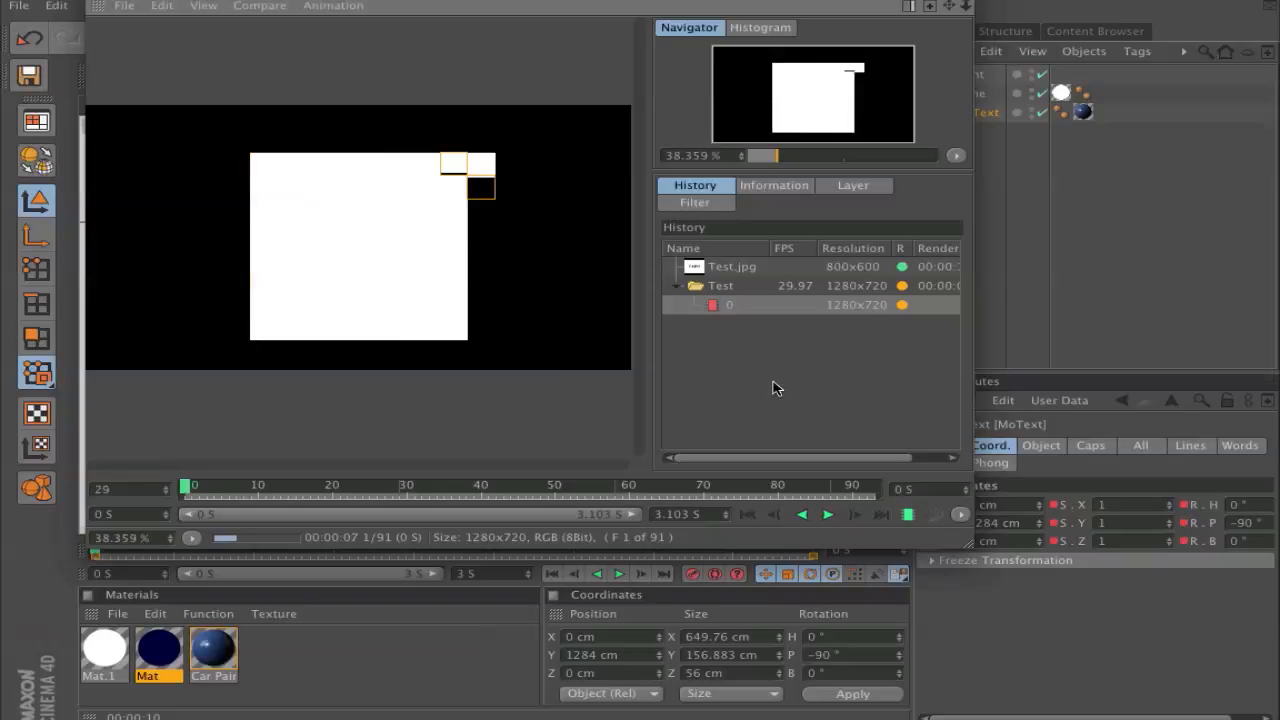
click(827, 514)
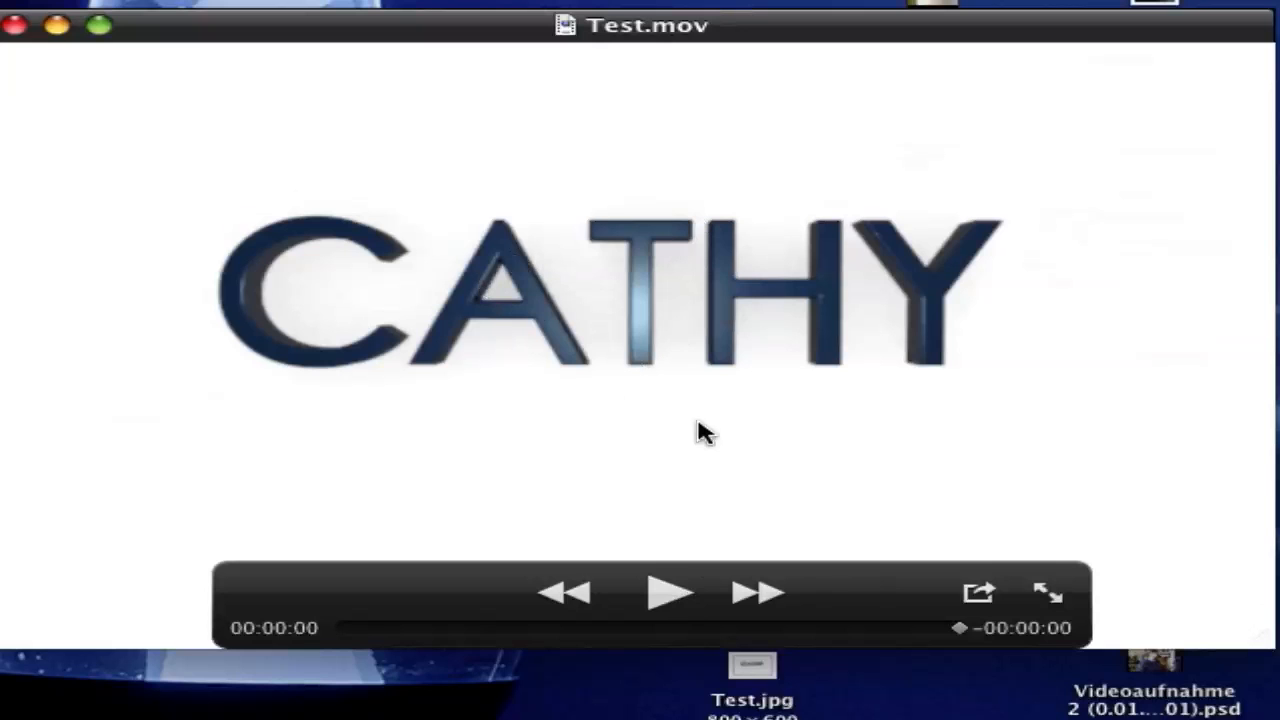
mouse_move(668, 592)
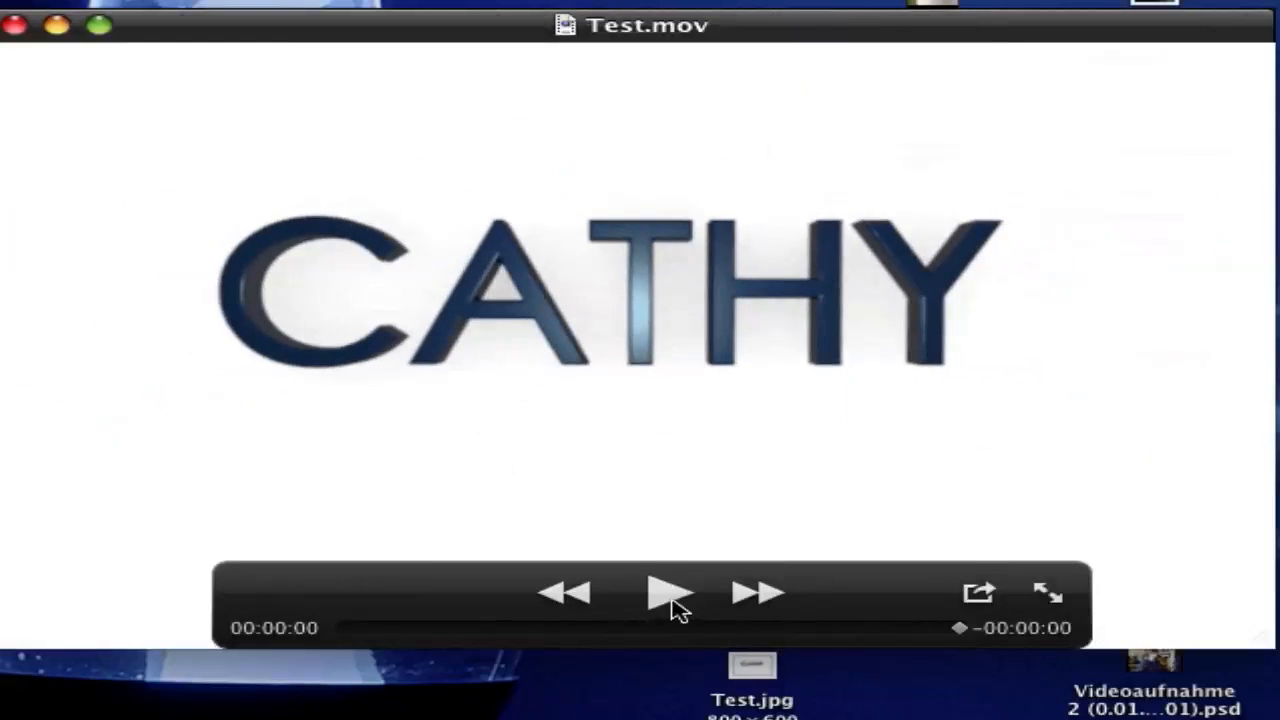
Step: Play Test.mov in QuickTime Player, then stop playback
click(665, 592)
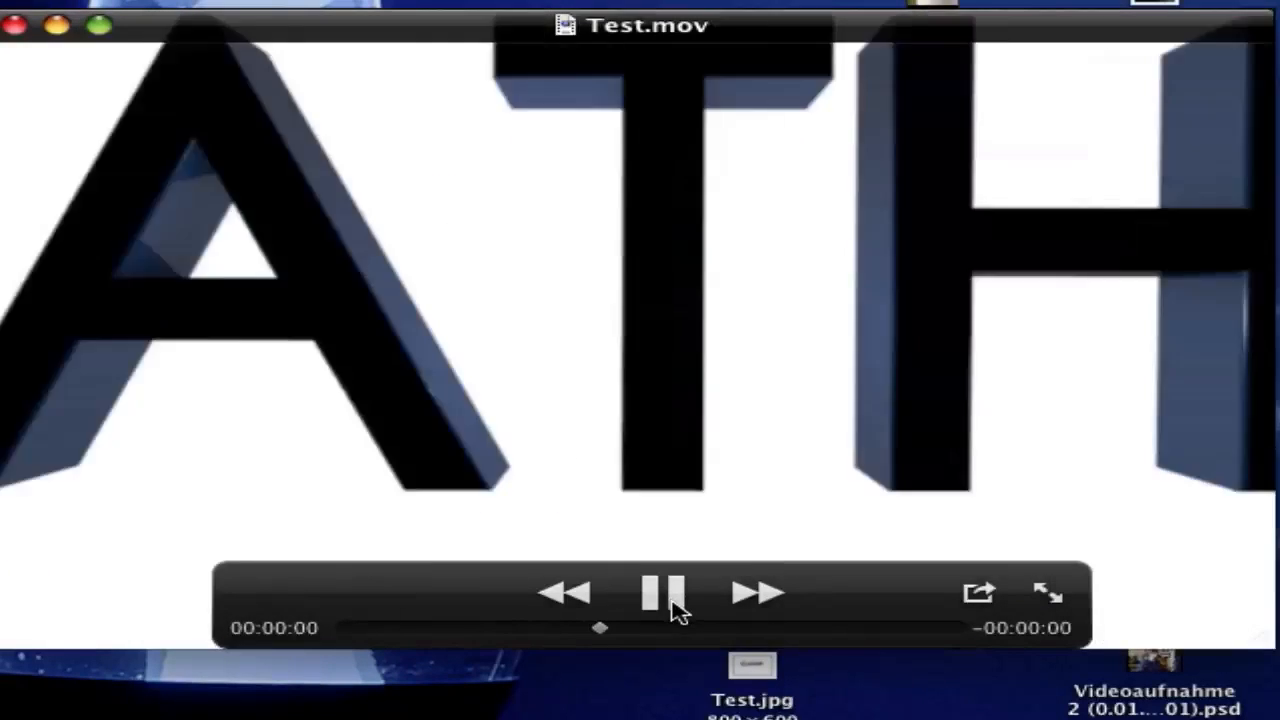
click(668, 590)
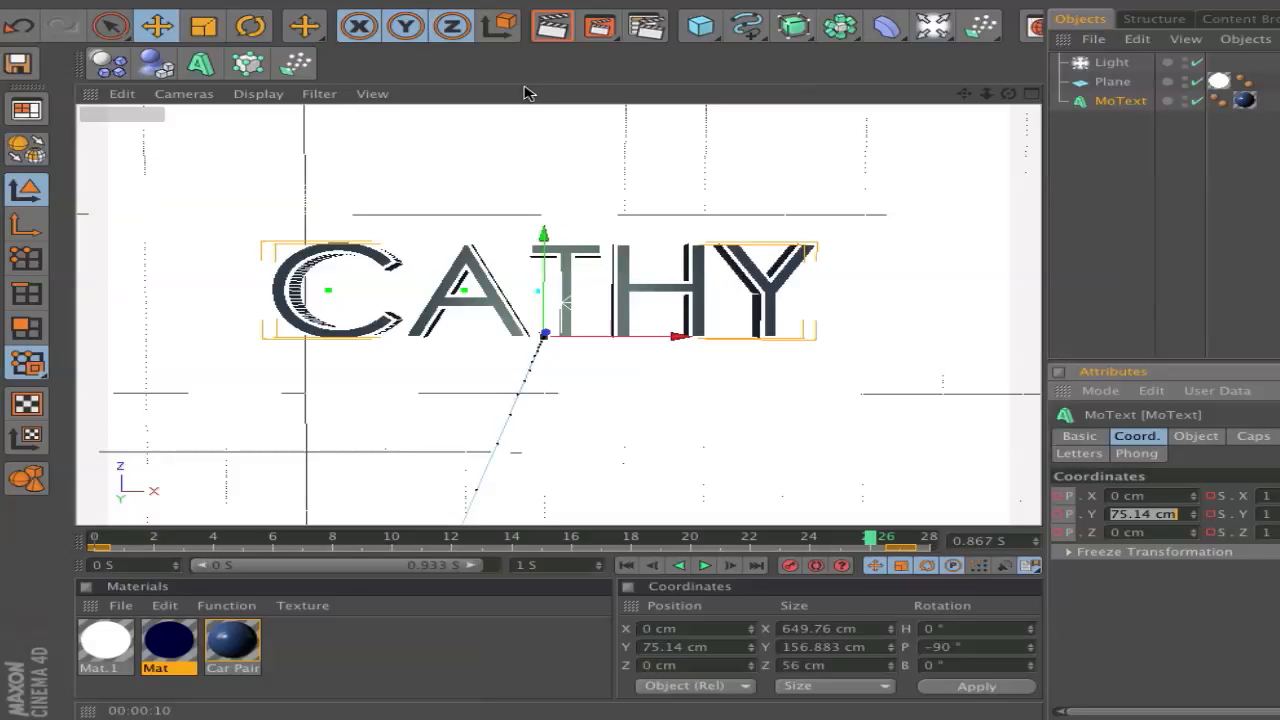
mouse_move(697, 68)
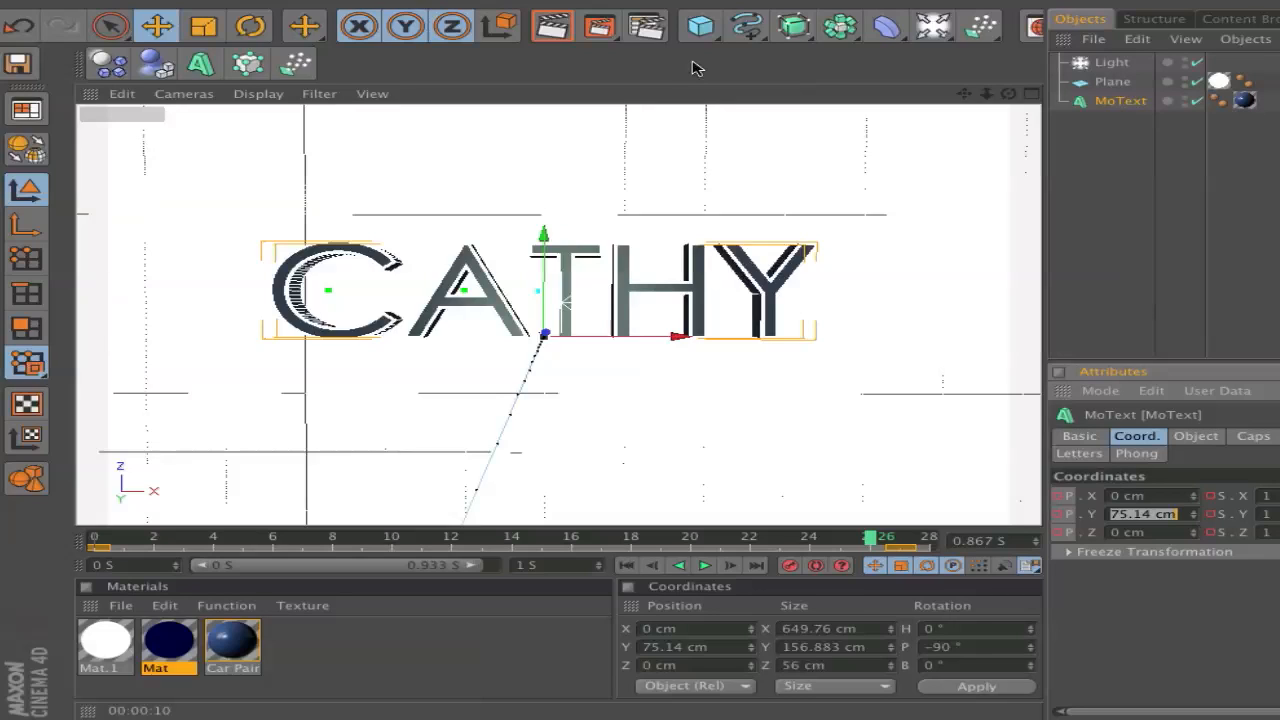
mouse_move(705, 78)
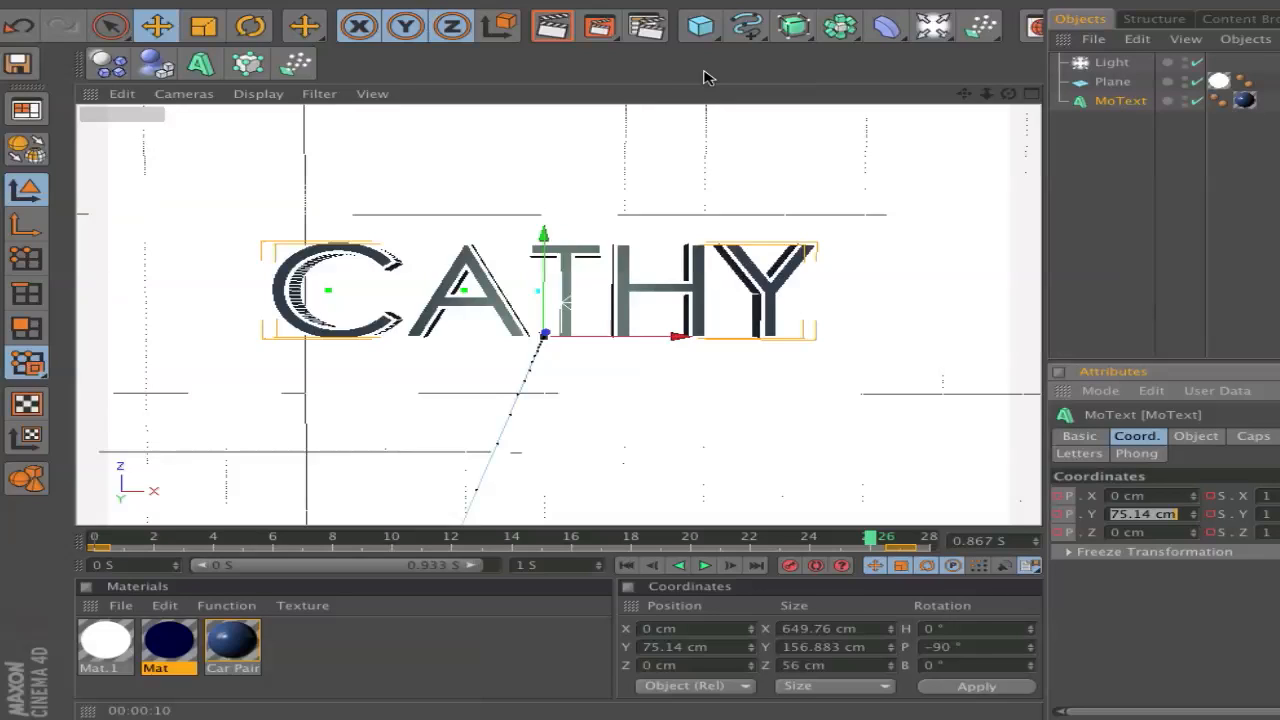